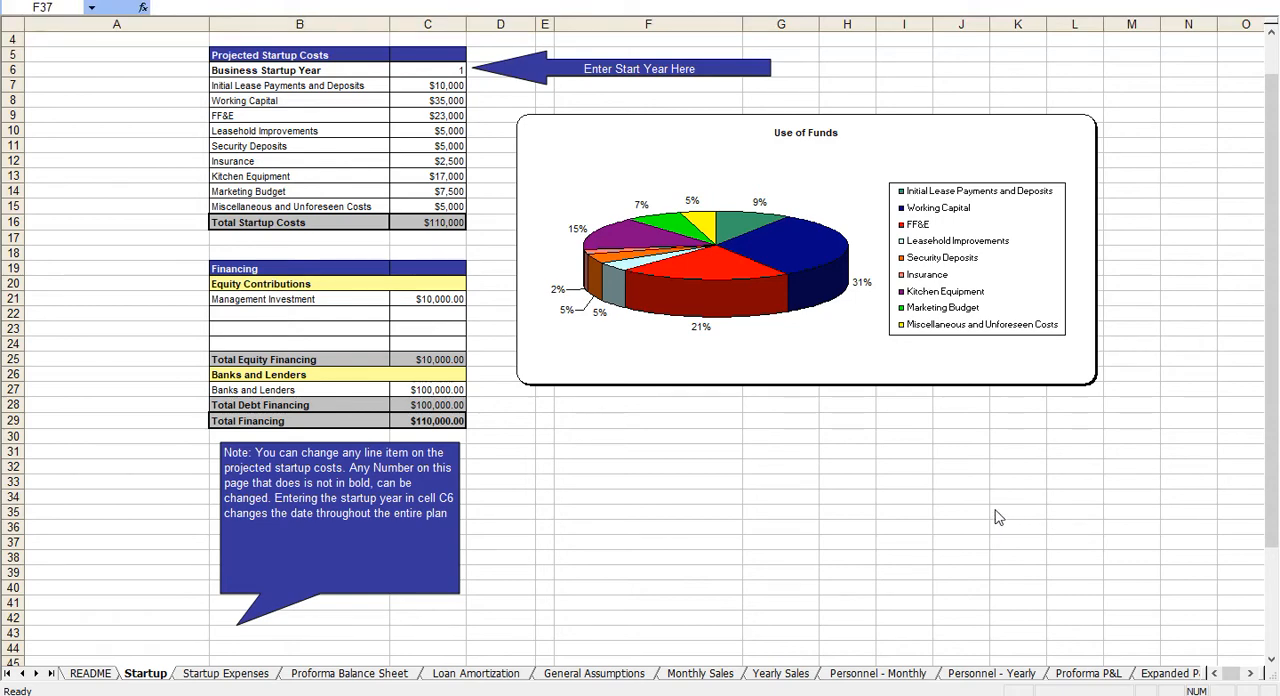
mouse_move(1019, 499)
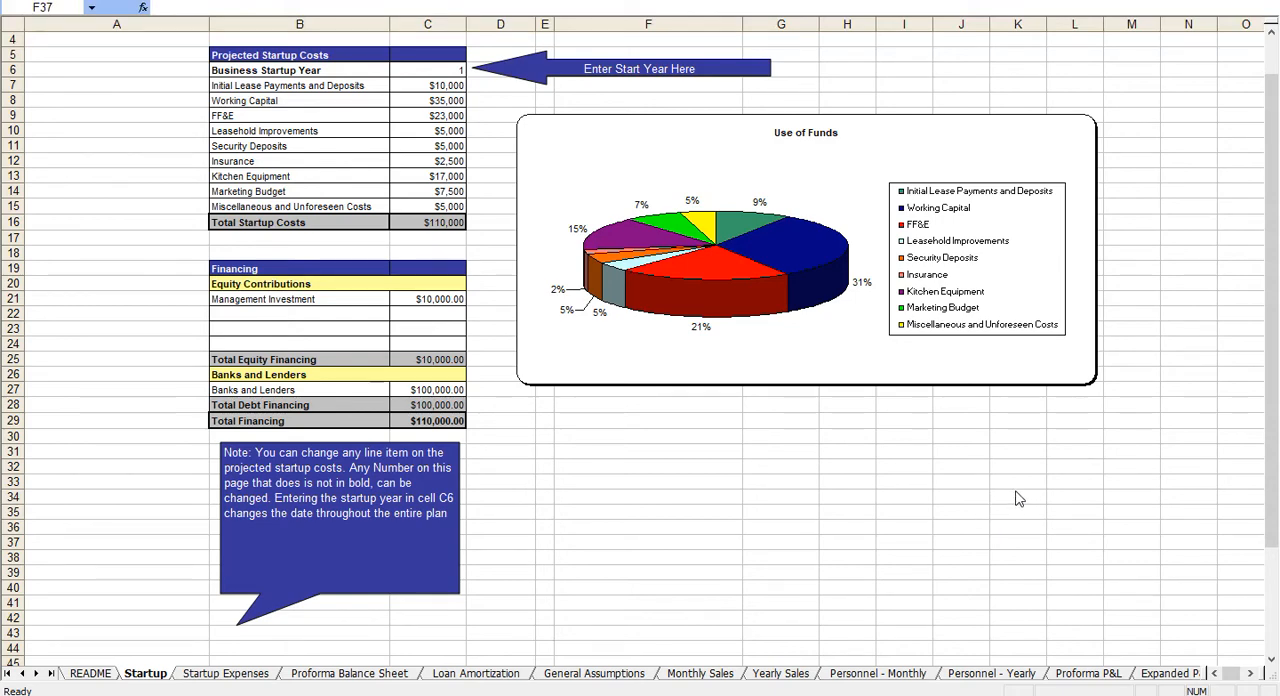
mouse_move(896, 415)
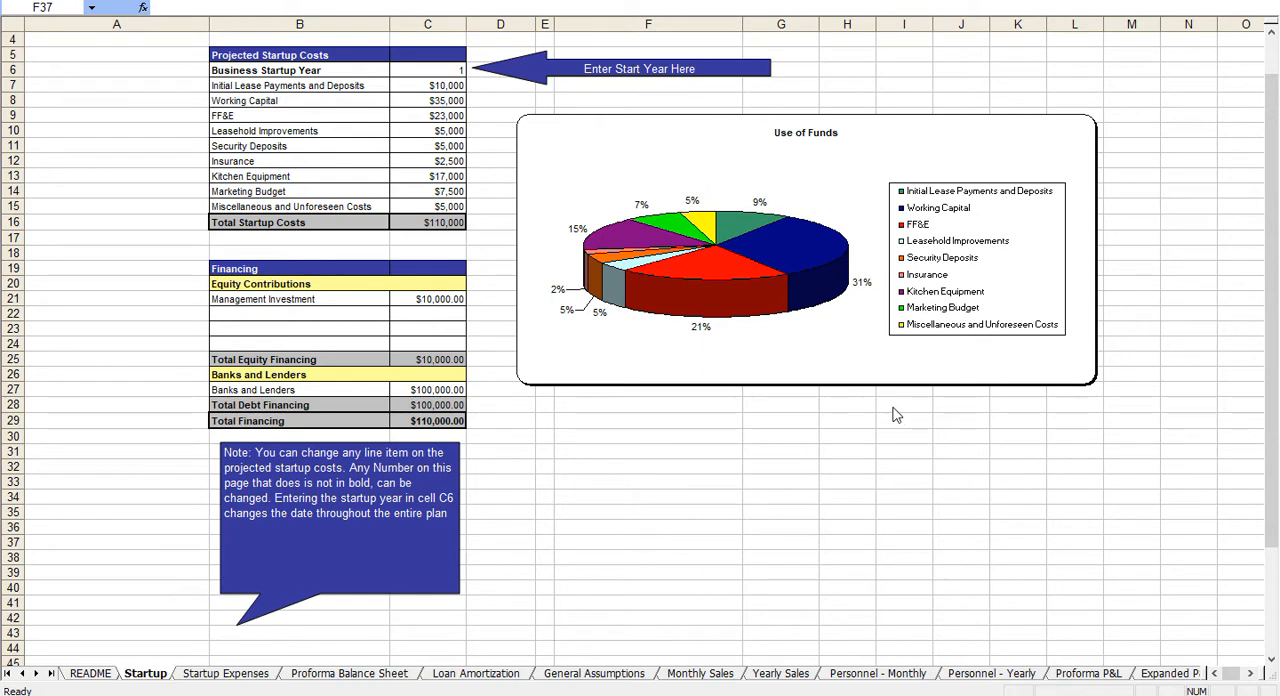
mouse_move(630, 331)
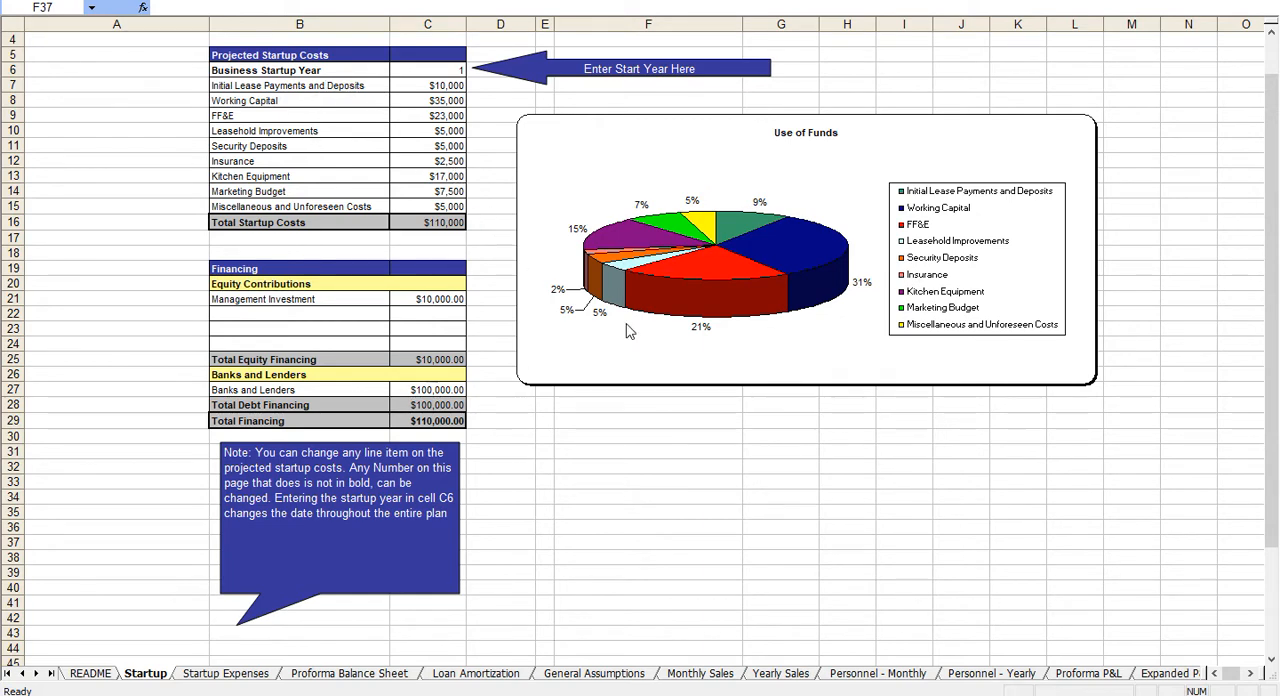
mouse_move(668, 531)
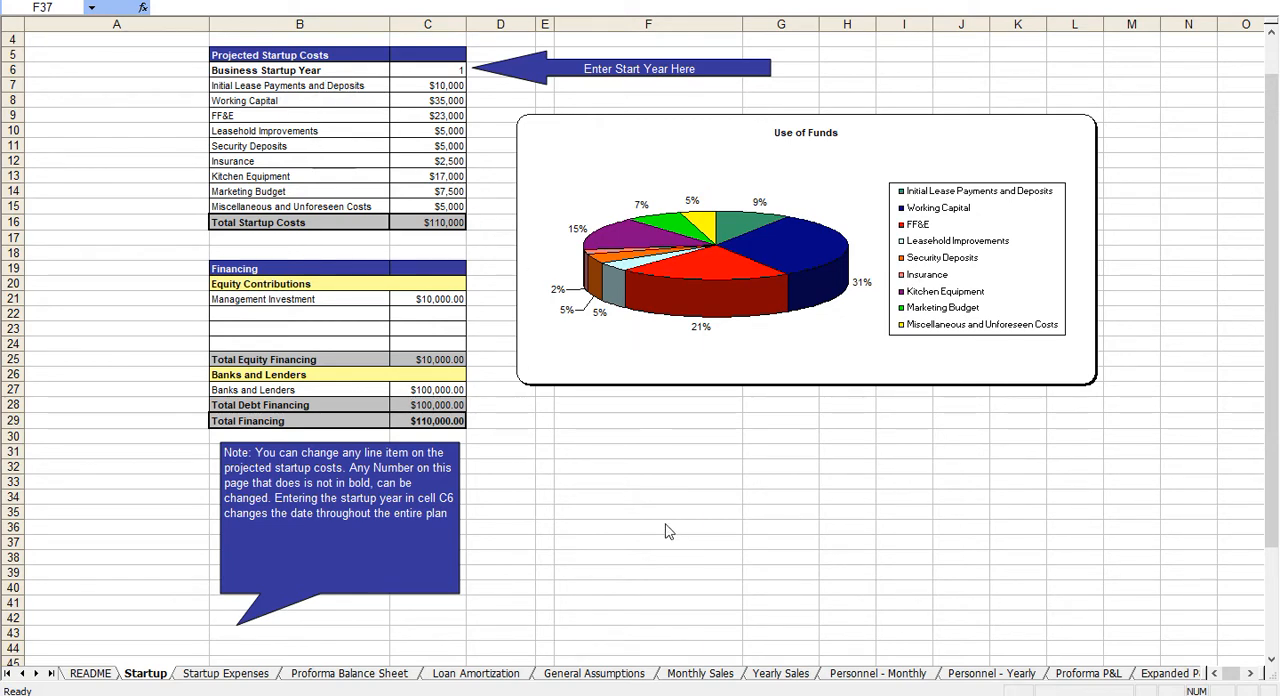
Open Startup Expenses and select the Senior Management entry in the Personnel Summary.
left_click(648, 542)
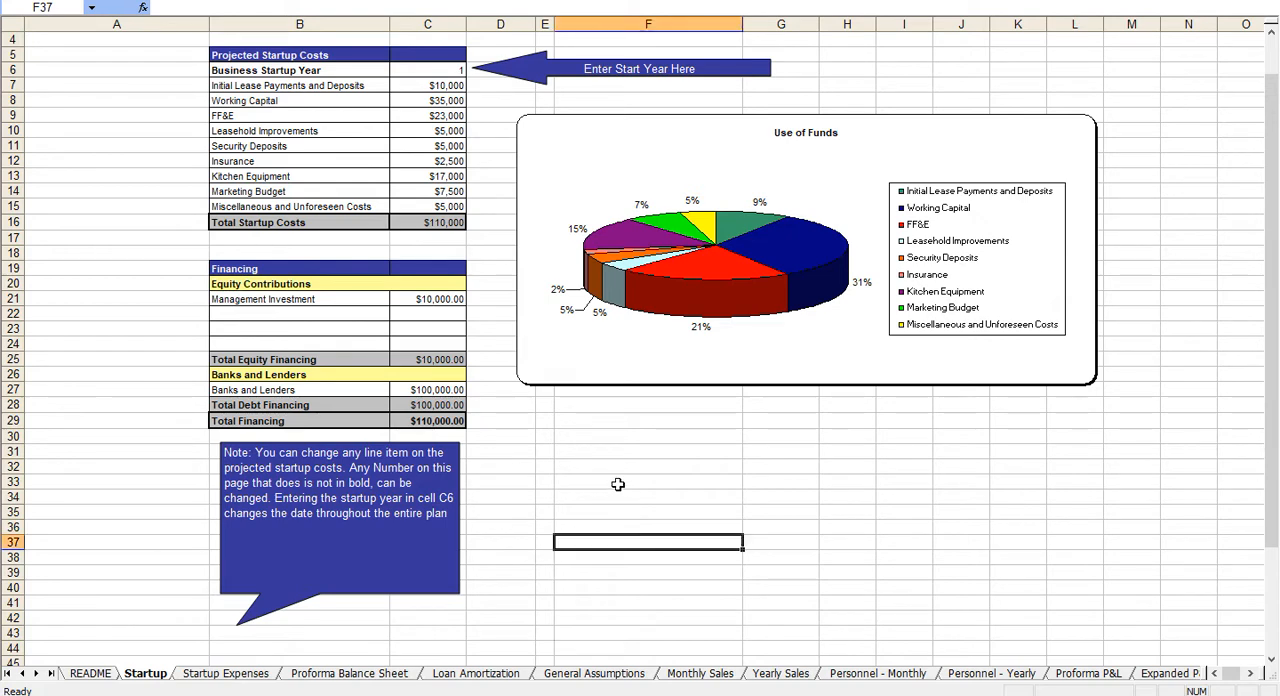
mouse_move(611, 461)
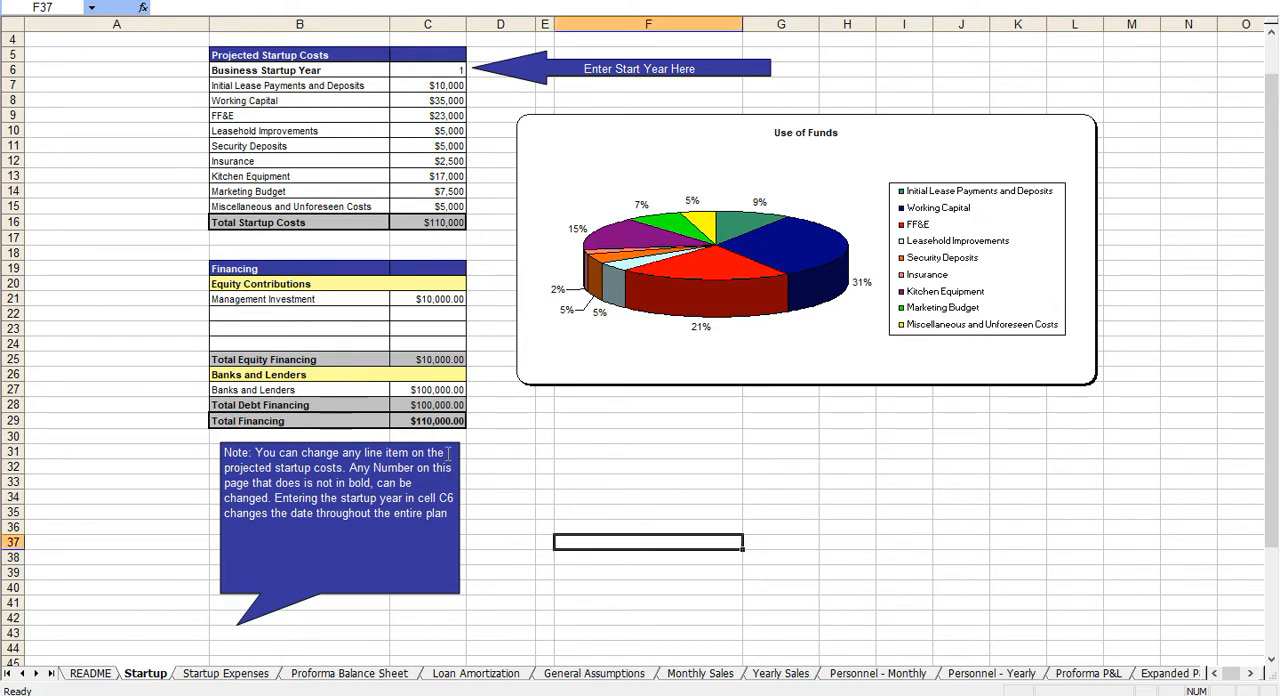
mouse_move(370, 366)
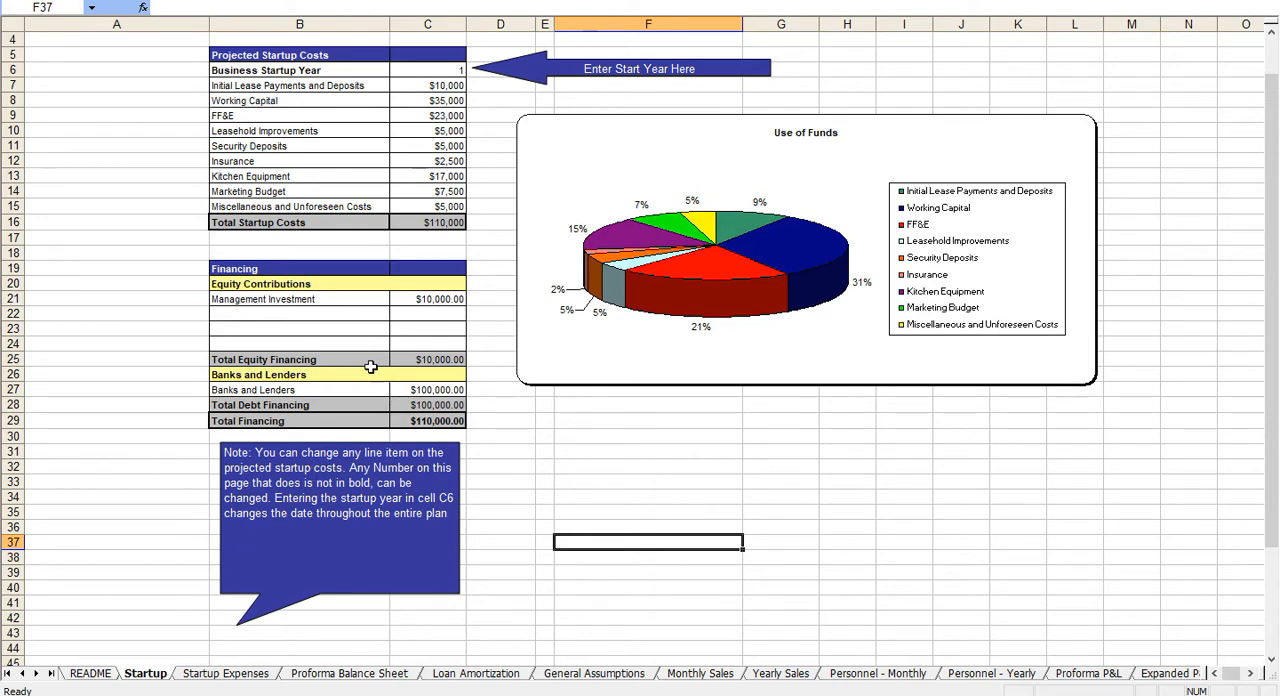
mouse_move(338, 353)
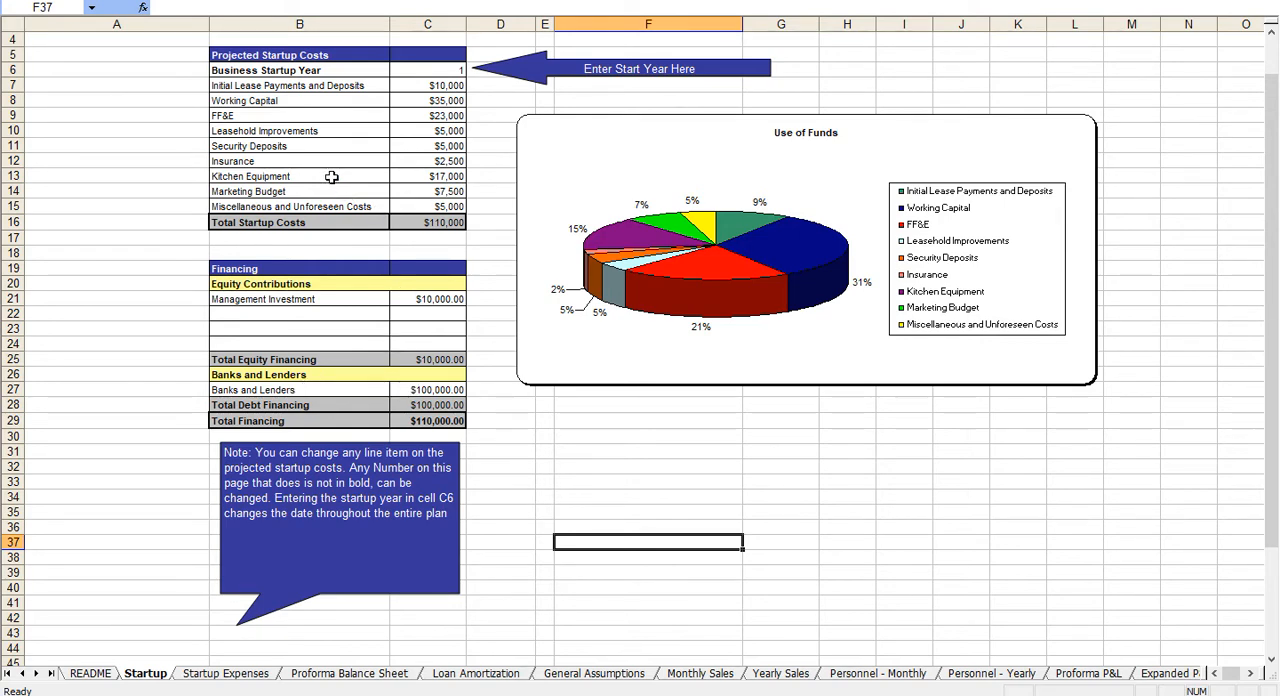
mouse_move(500, 109)
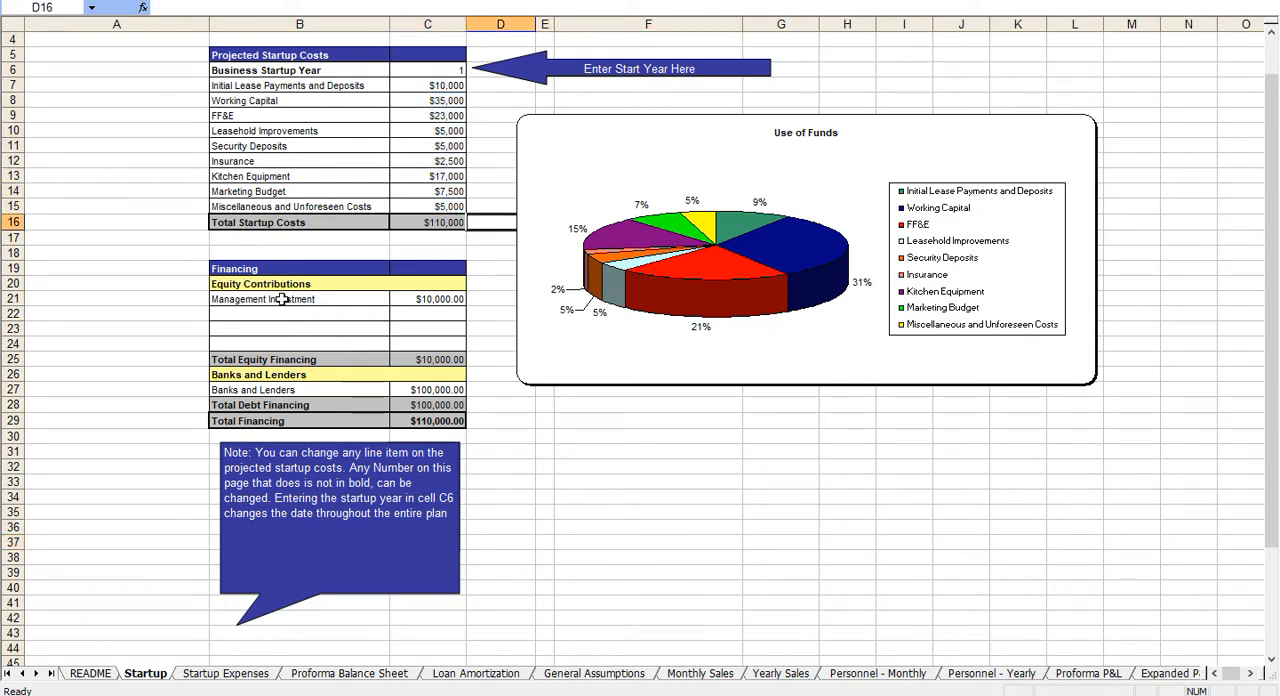
mouse_move(273, 647)
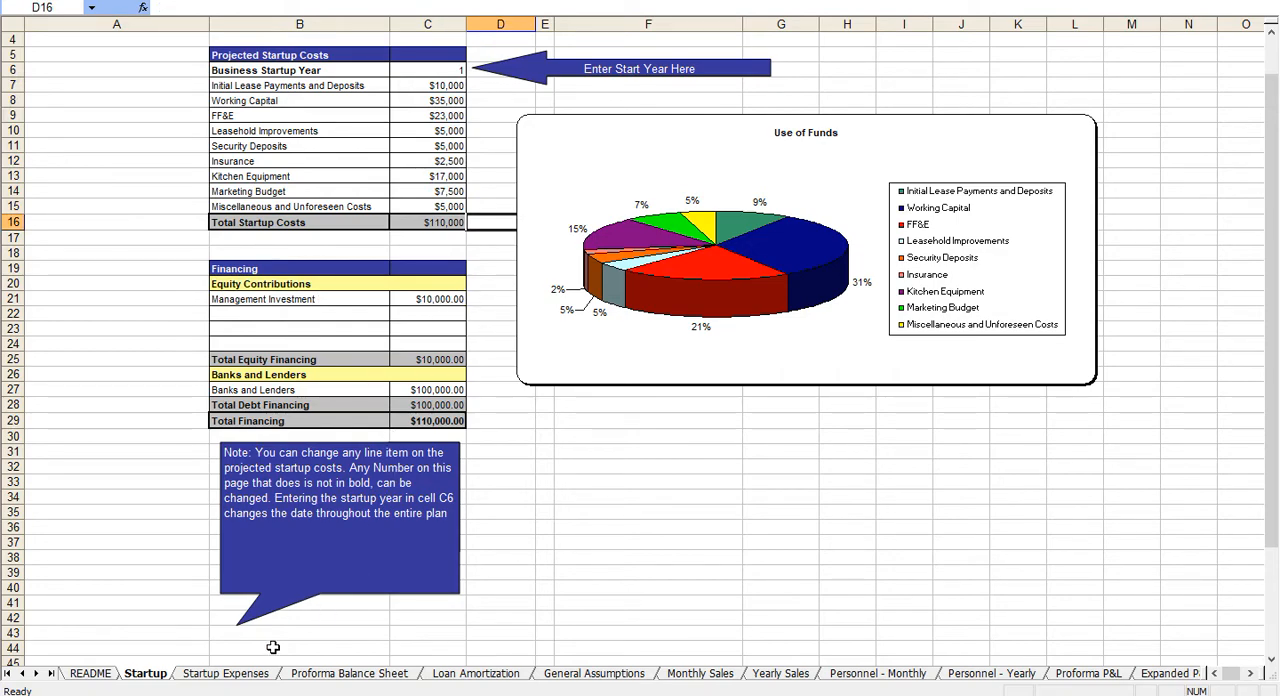
left_click(225, 673)
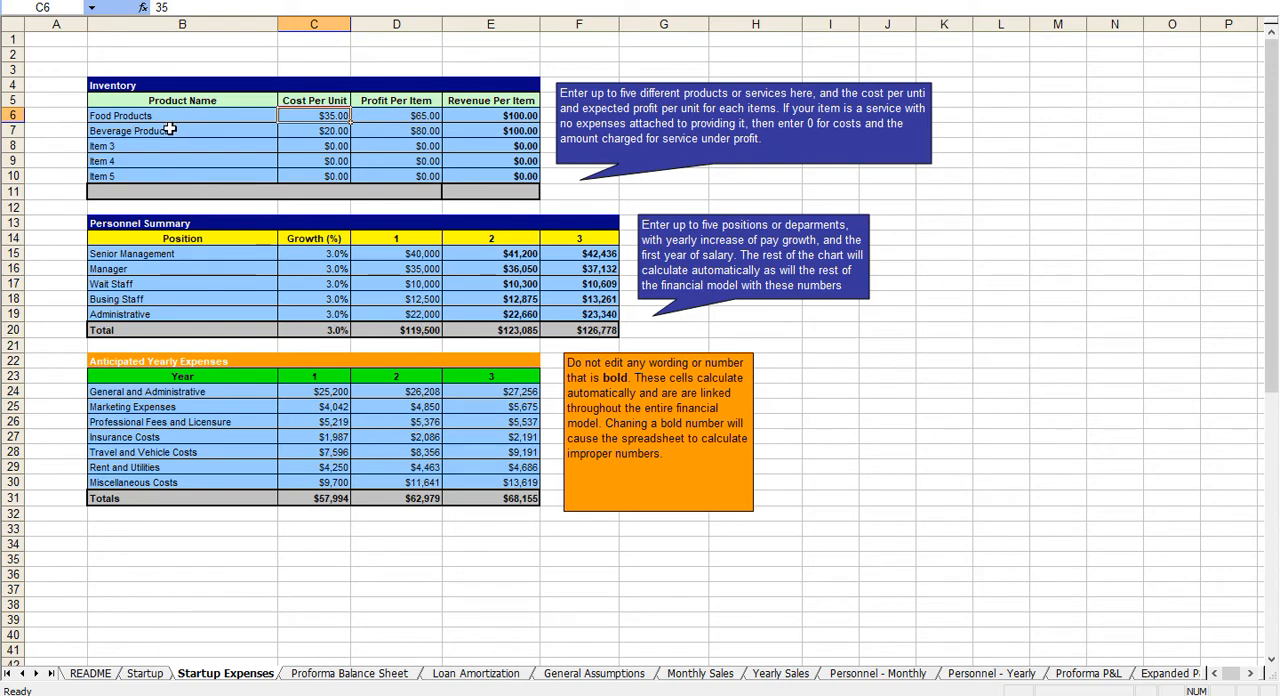
left_click(182, 253)
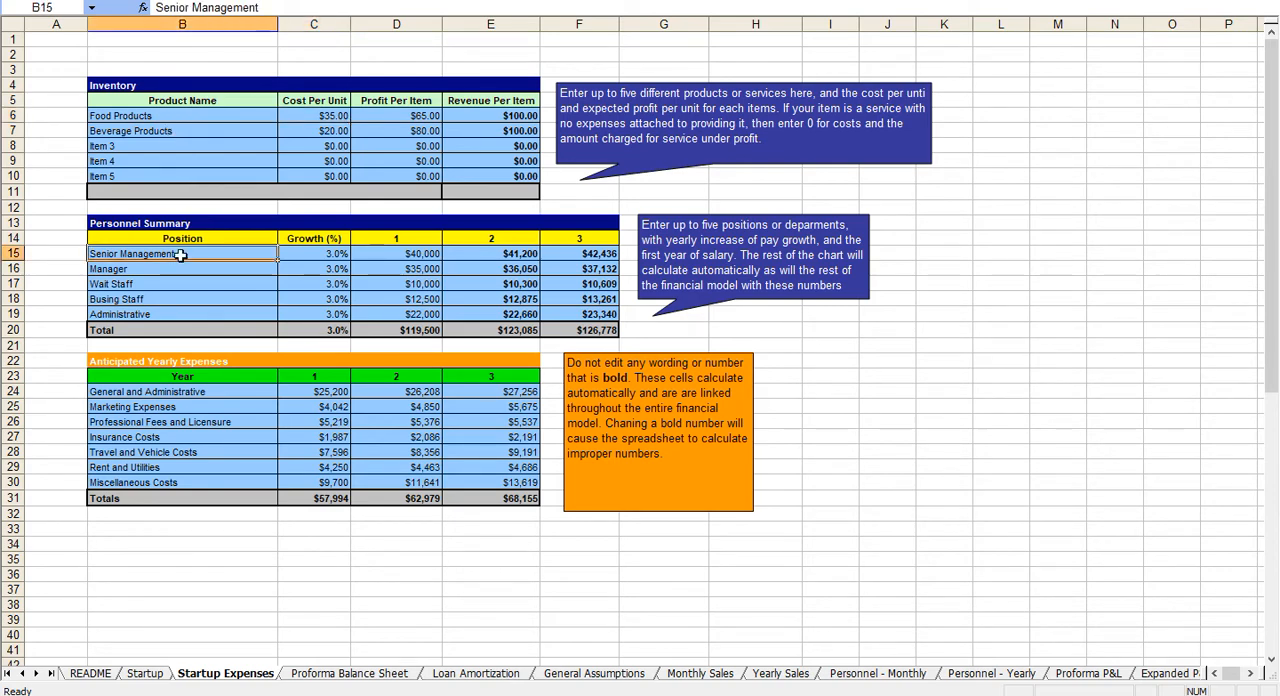
mouse_move(162, 174)
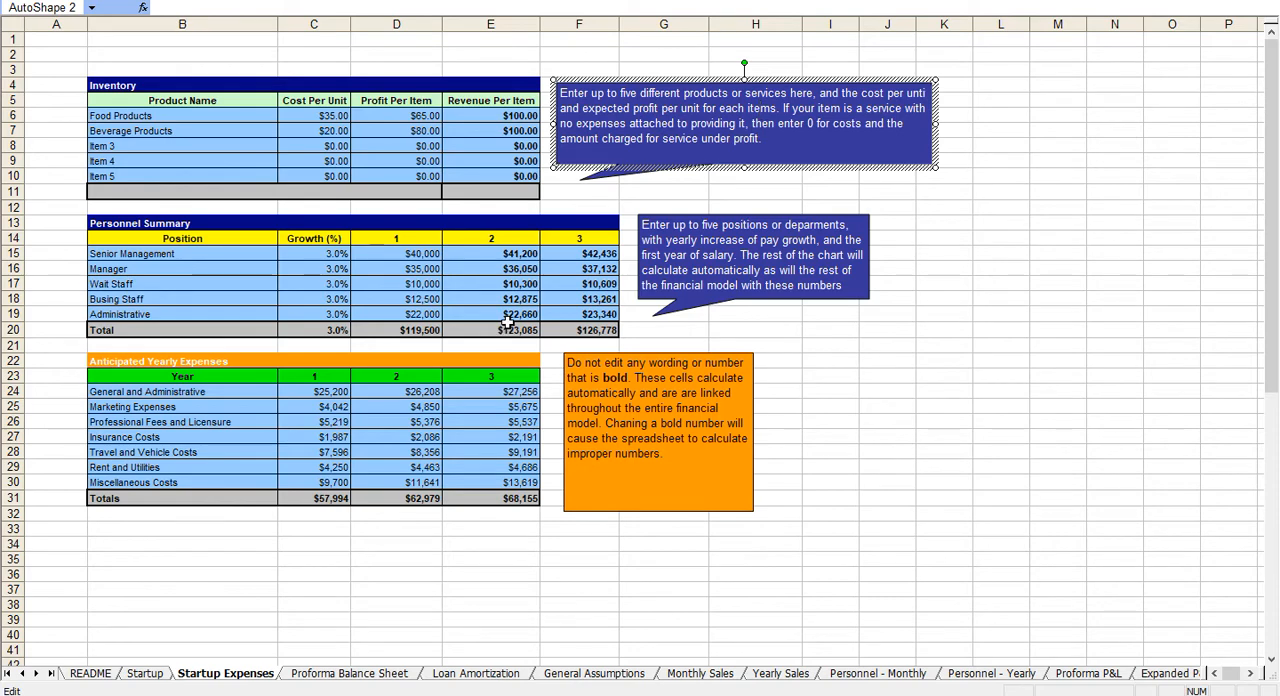
mouse_move(297, 330)
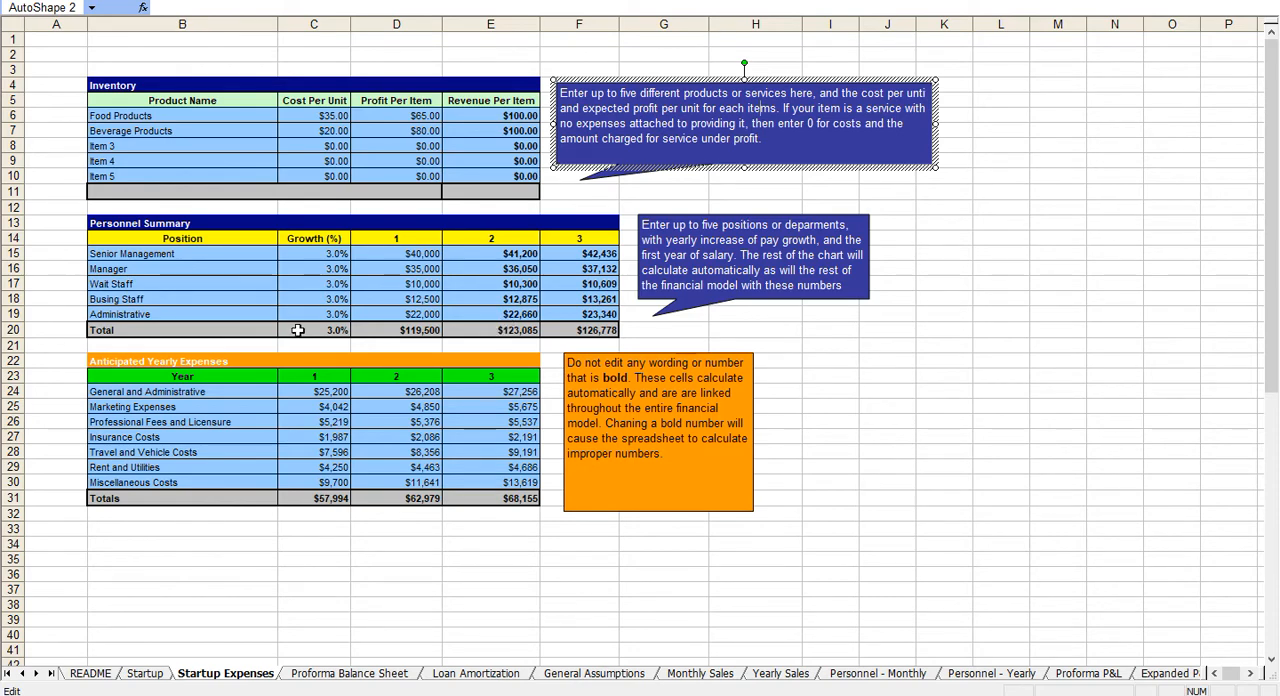
mouse_move(349, 377)
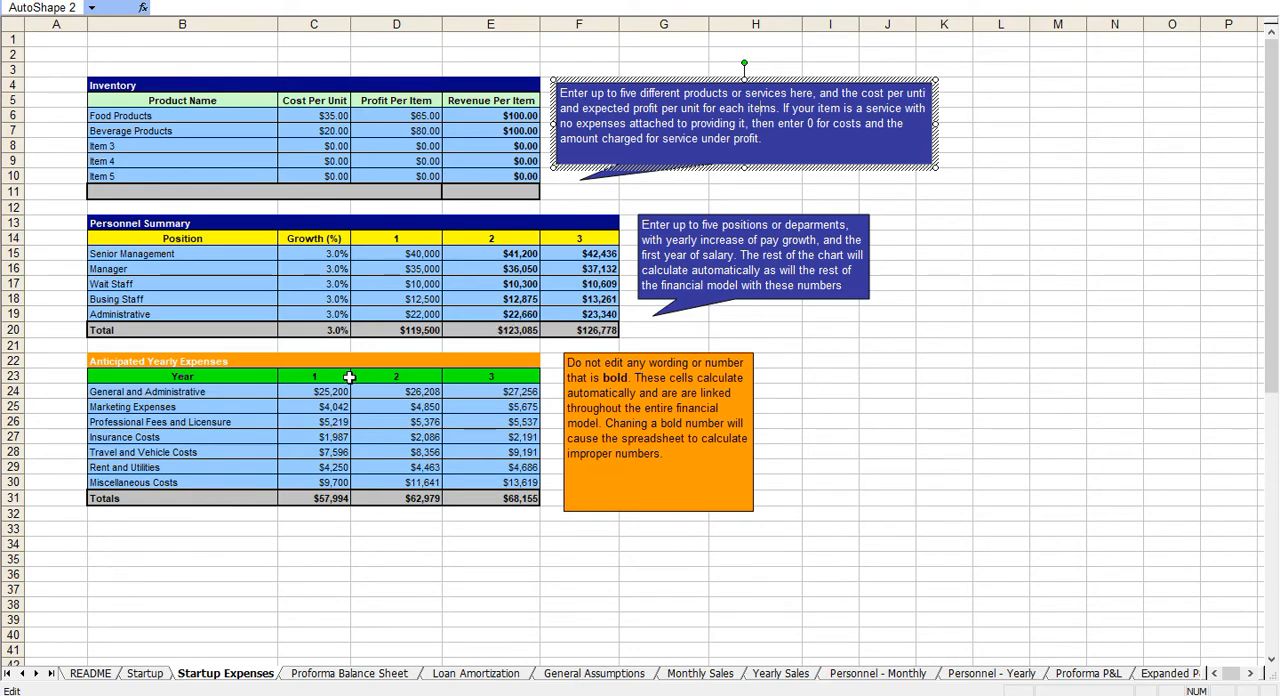
mouse_move(518, 443)
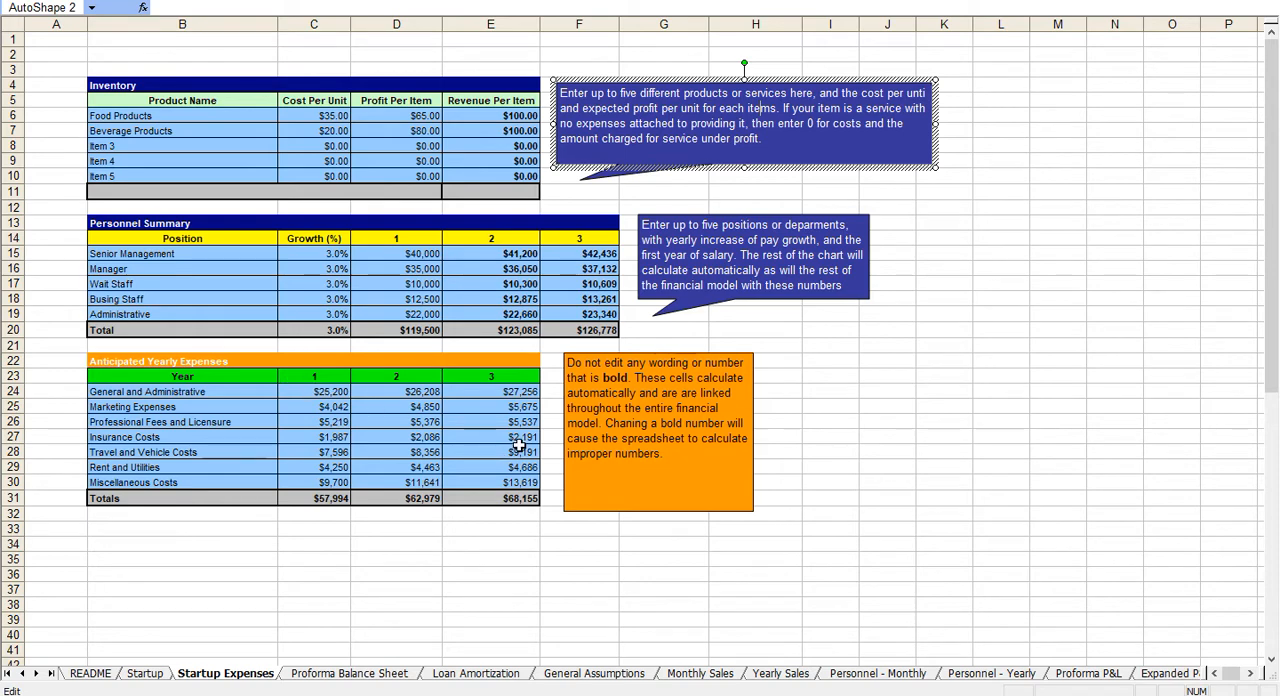
On Monthly Sales, enter a test value in the month 1 Food Products unit cell.
left_click(700, 673)
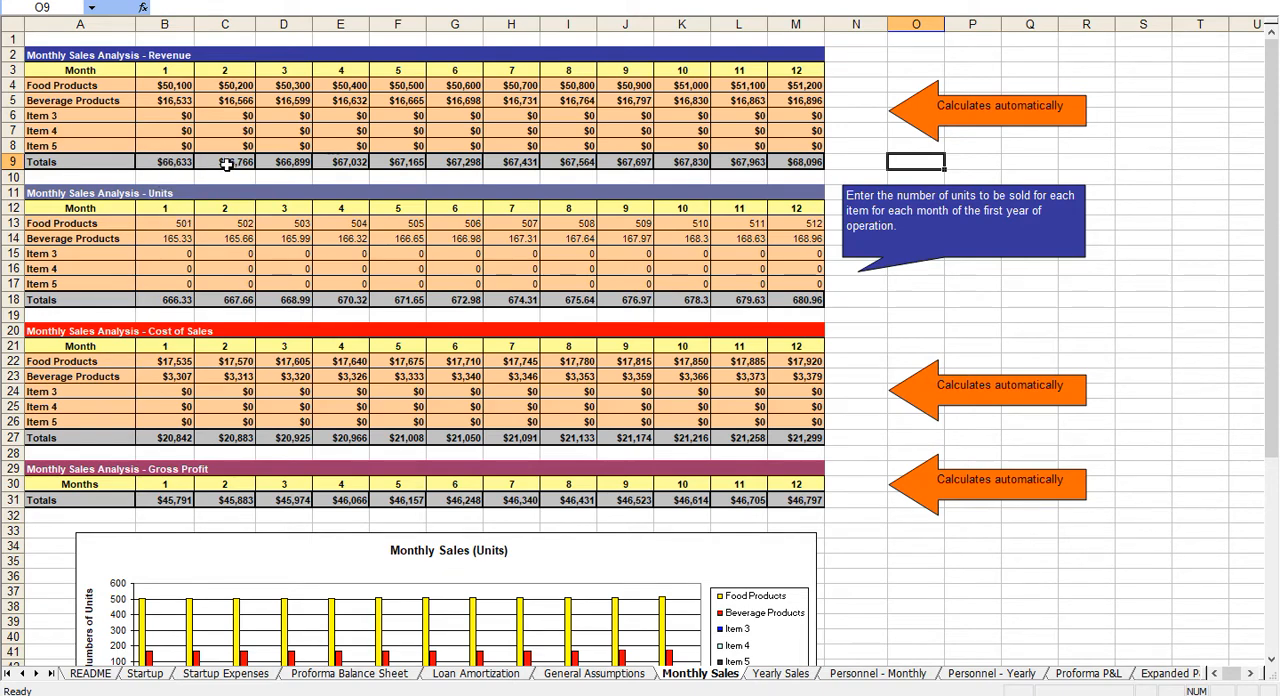
left_click(164, 223)
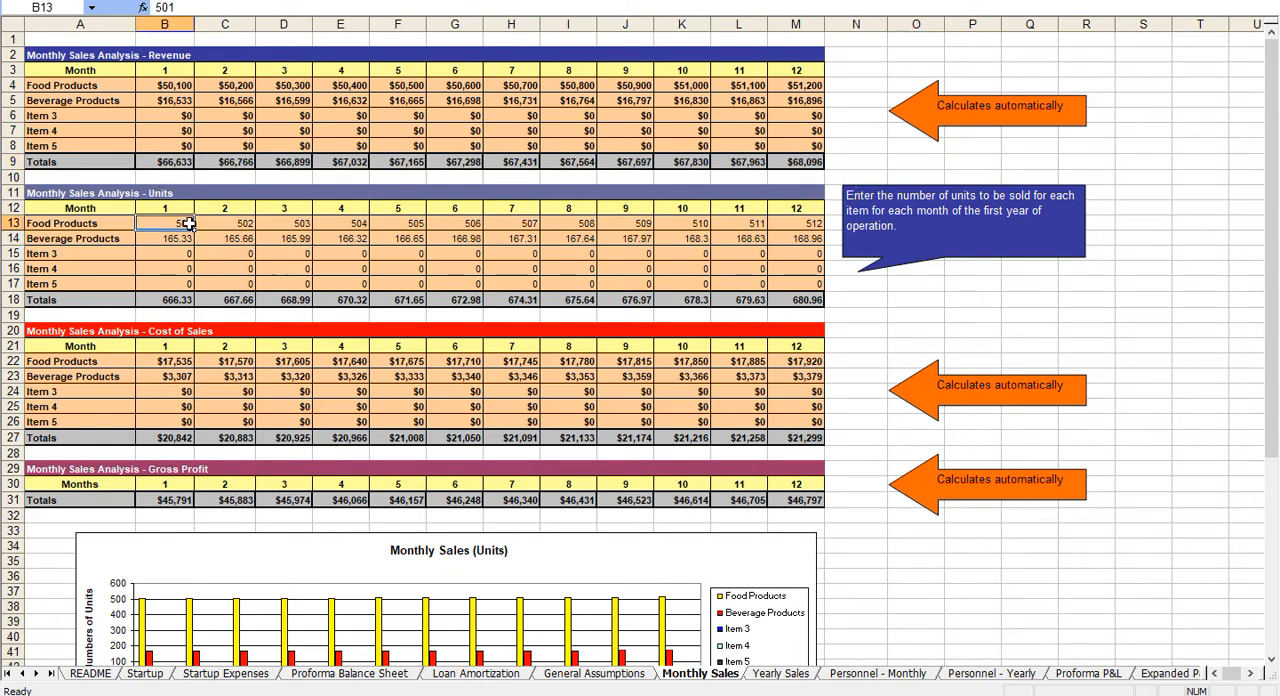
type("601")
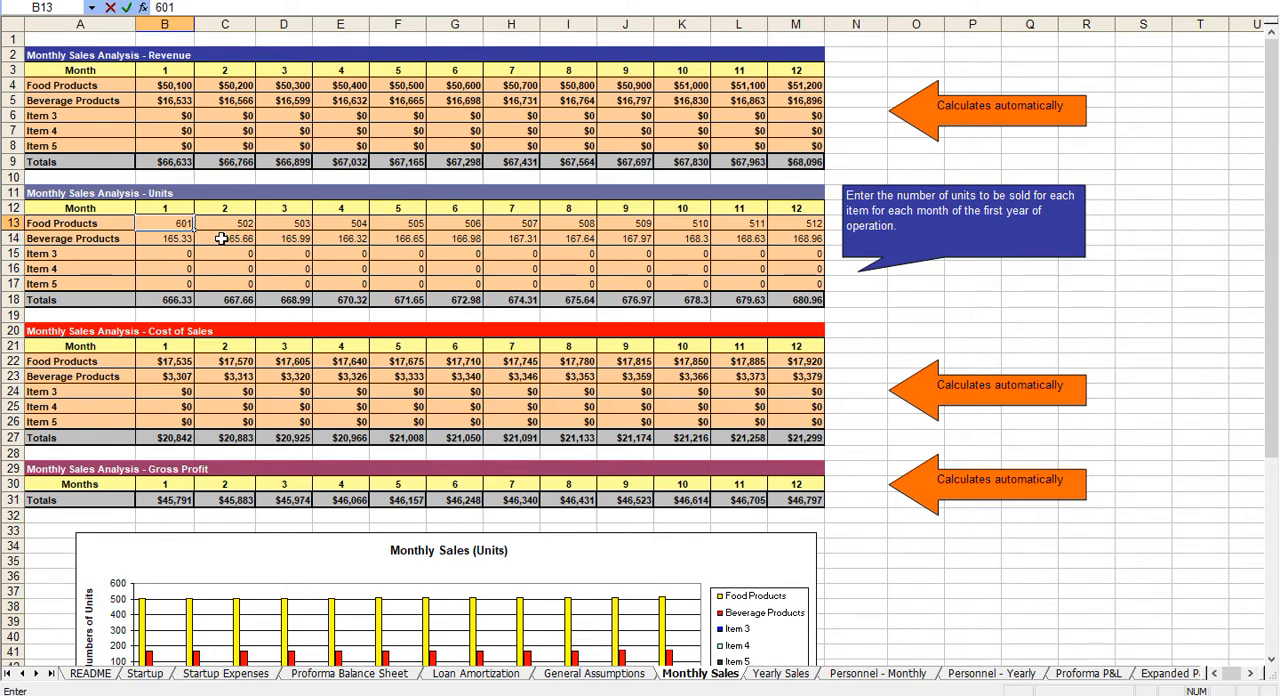
type("5")
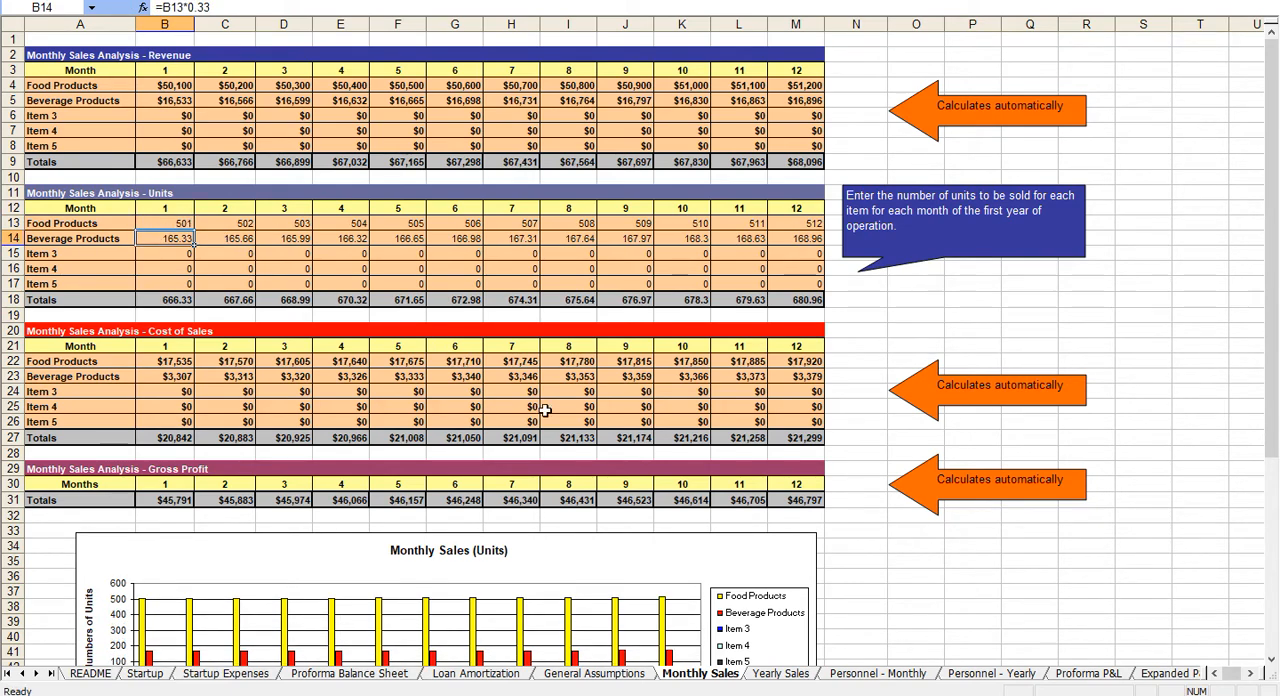
View the Yearly Sales forecast sheet, then move to the Expanded P&L sheet.
left_click(779, 673)
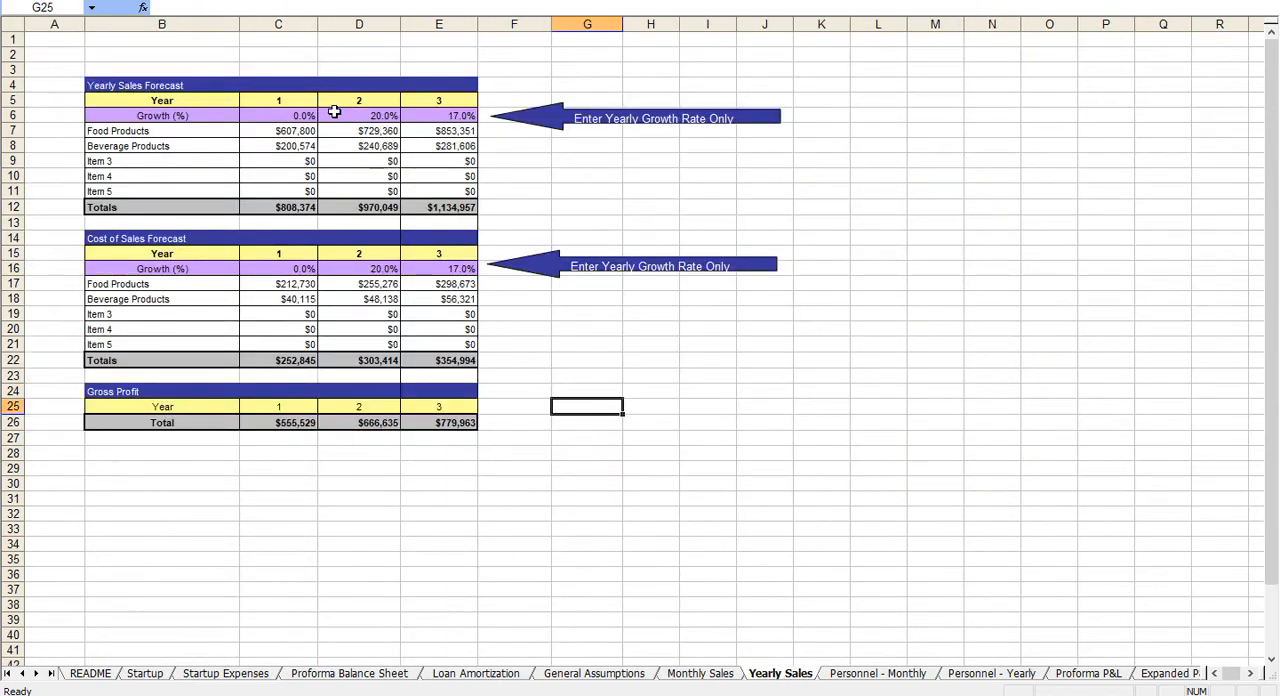
mouse_move(898, 319)
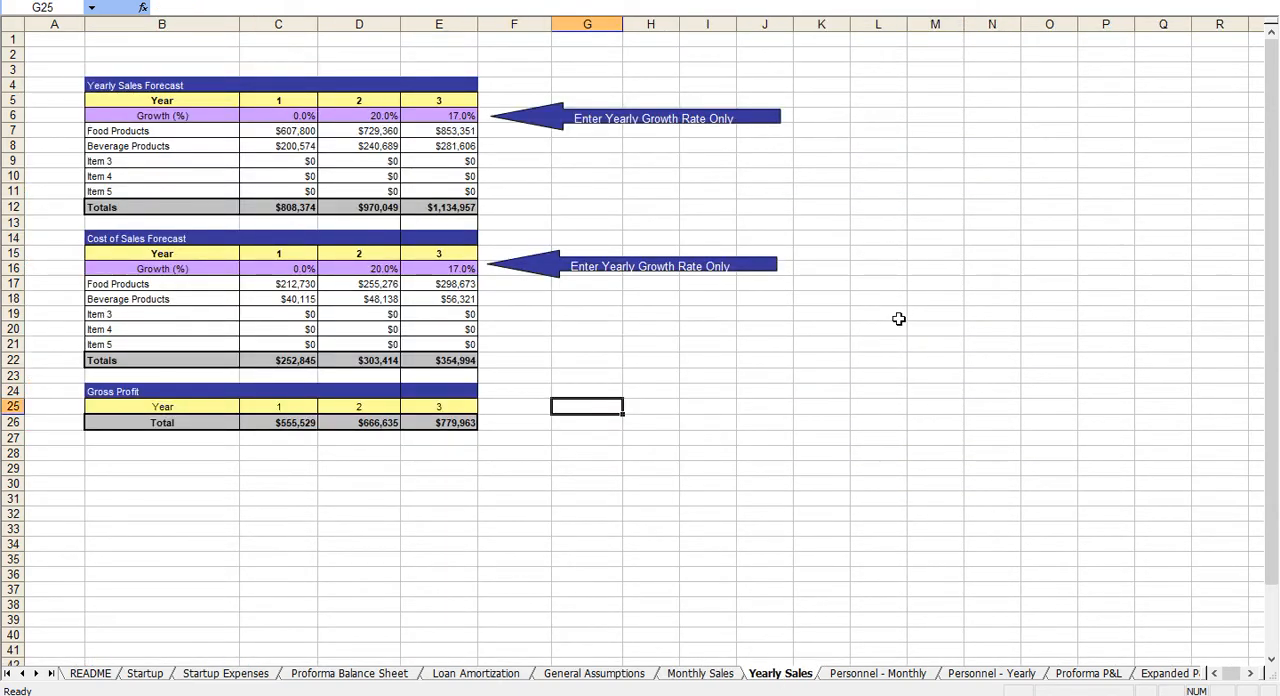
left_click(1088, 673)
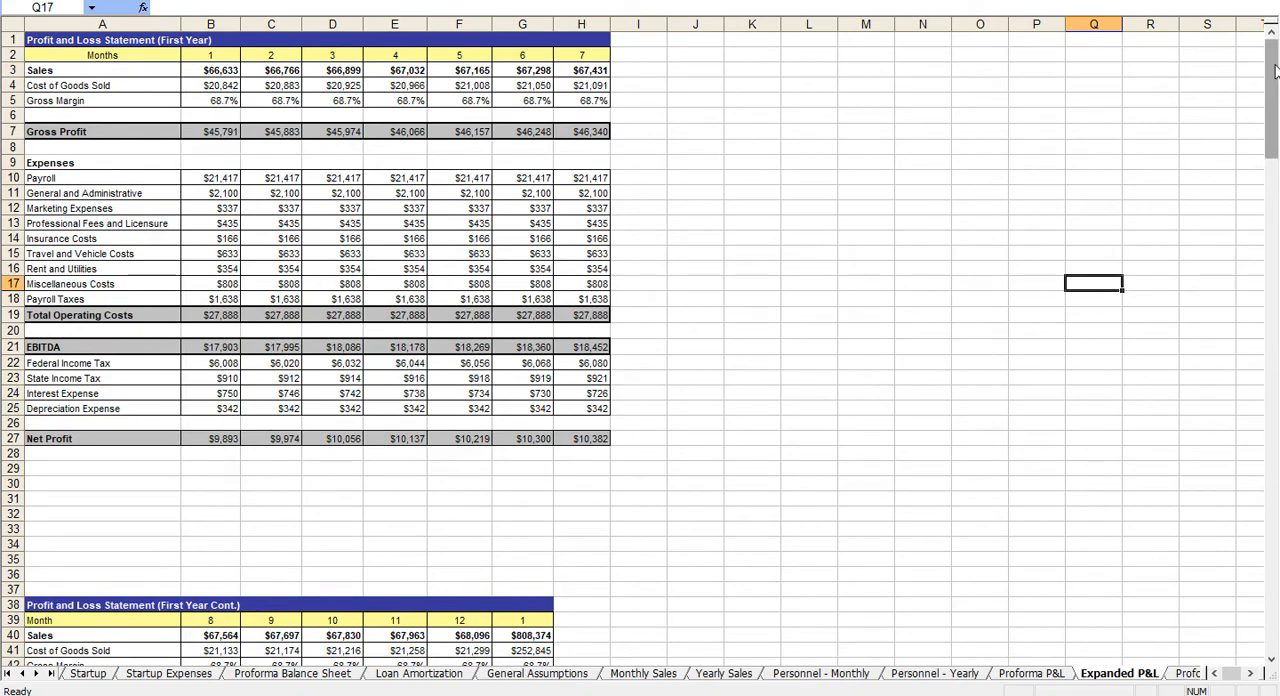
Scroll through the second- and third-year P&L statements, then open Proforma Cash Flow.
scroll("down", 3)
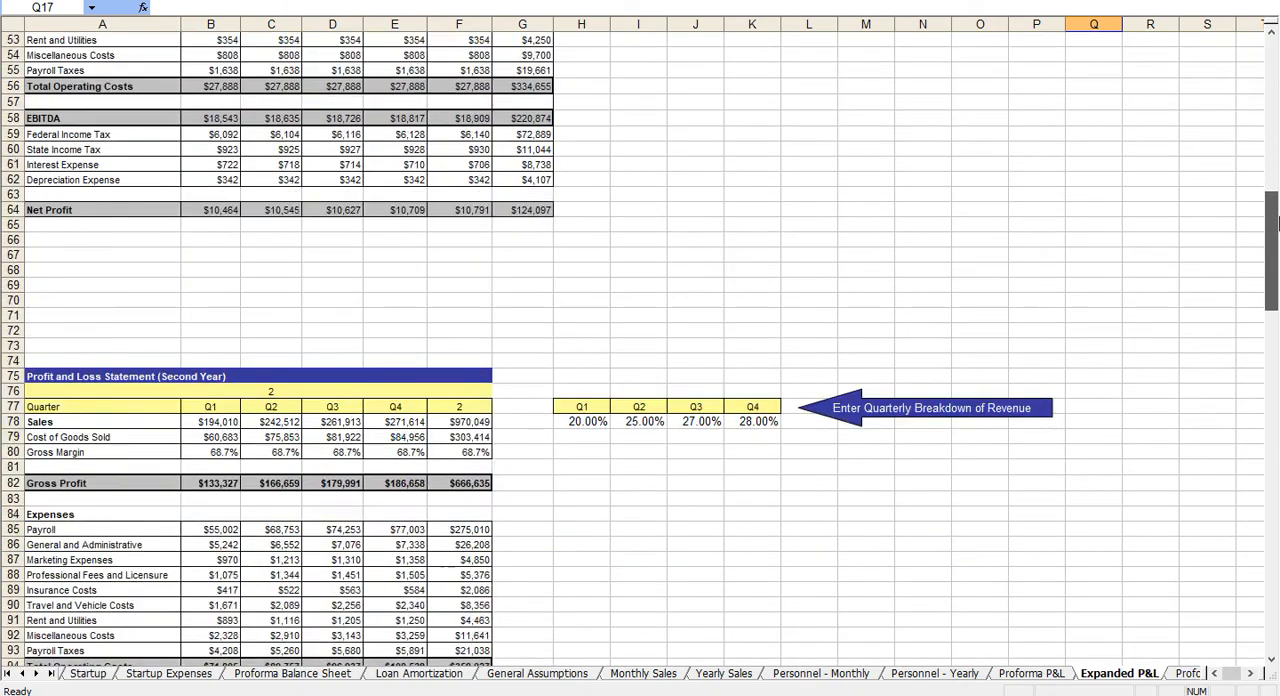
scroll("down", 3)
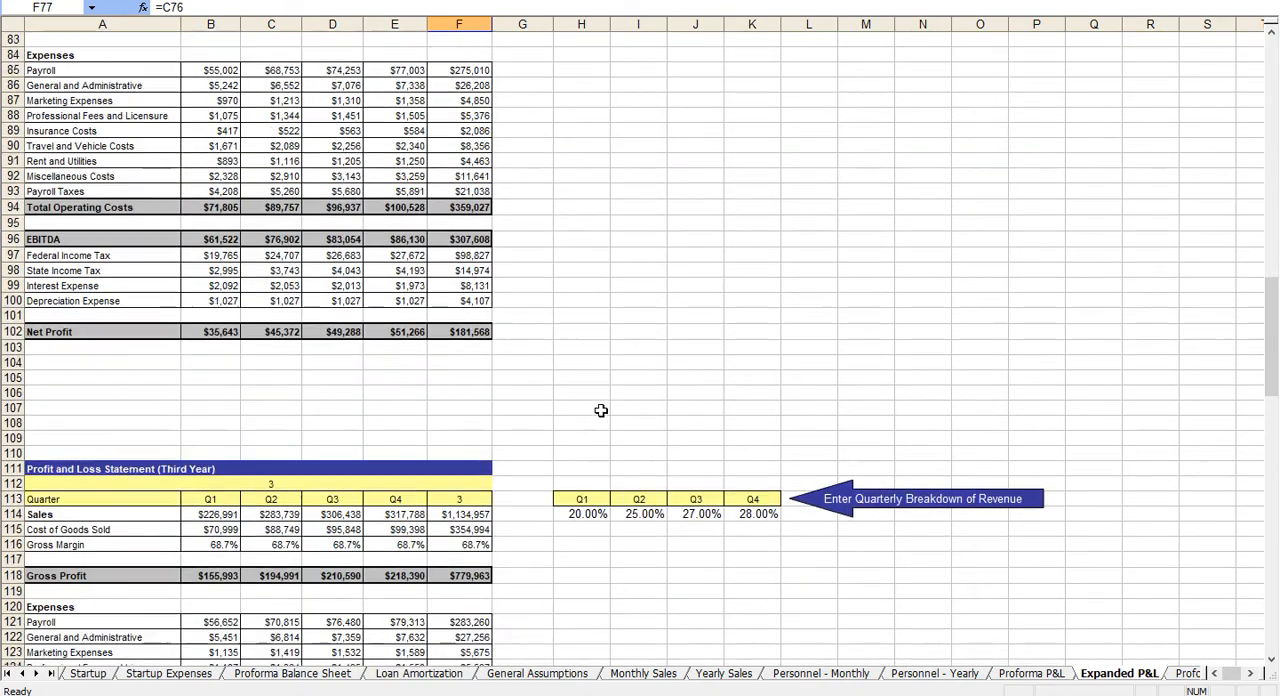
left_click(1063, 673)
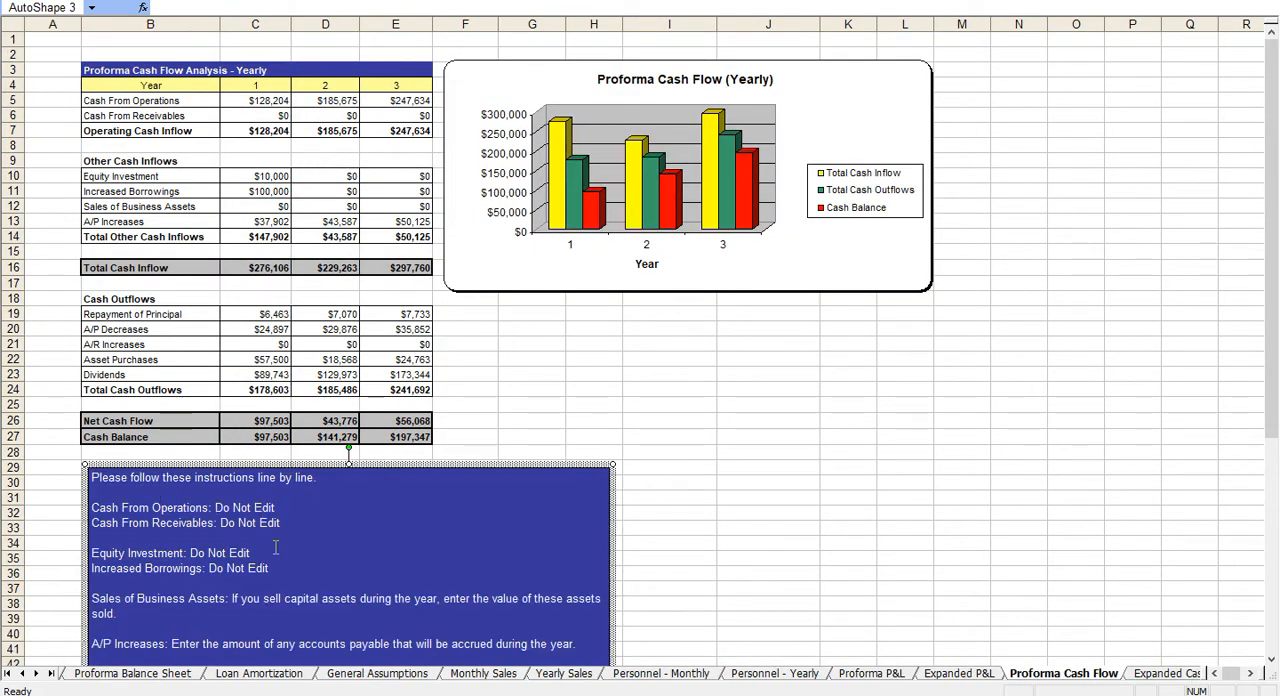
Scroll through the Expanded Cash Flow sheet, then open the Business Ratios sheet.
left_click(1042, 672)
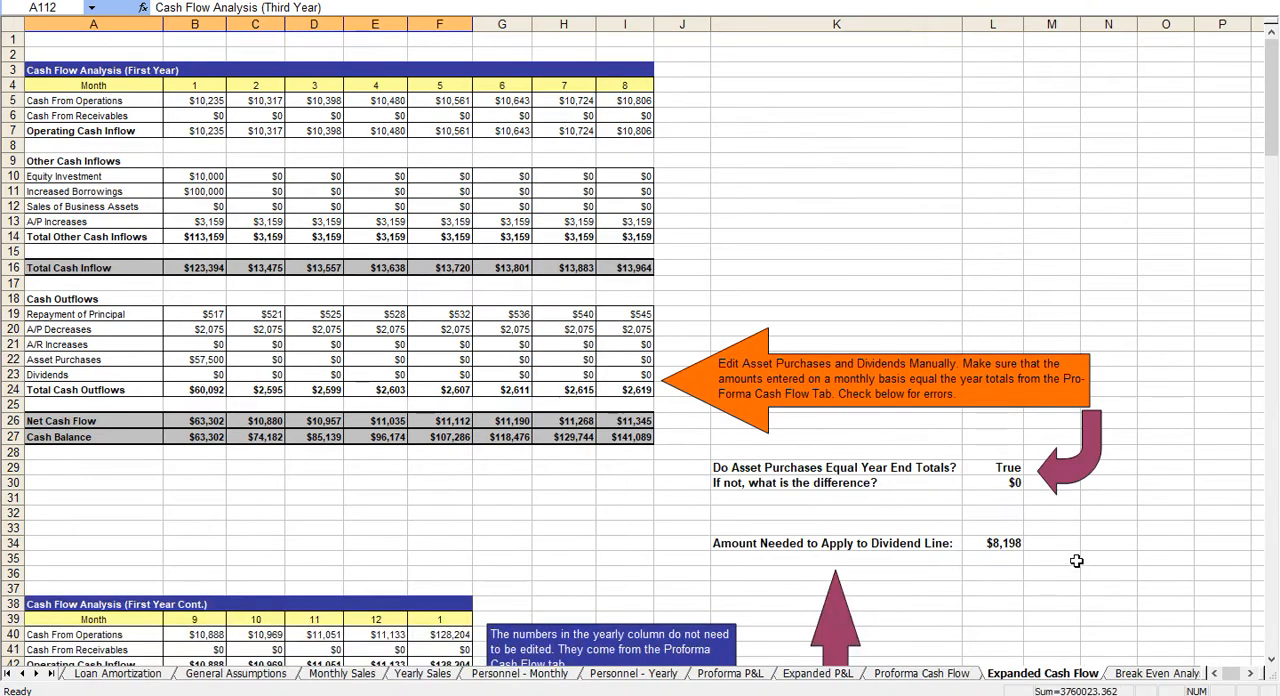
scroll("down", 3)
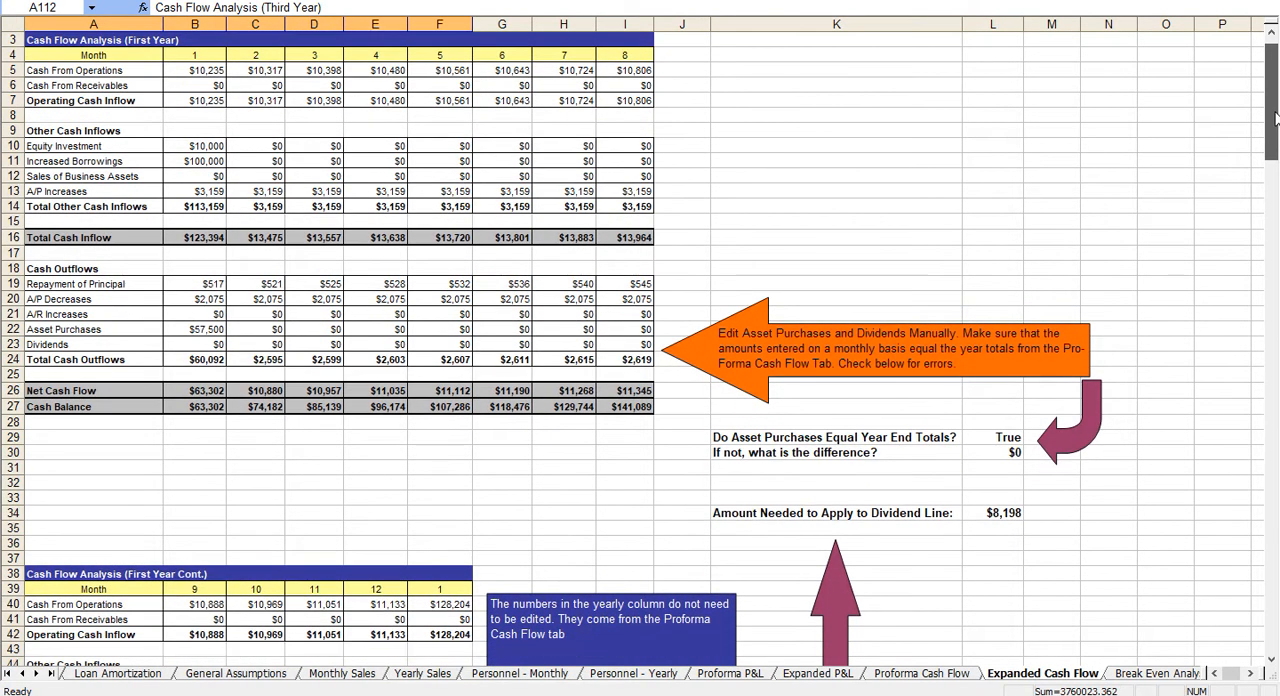
scroll("down", 3)
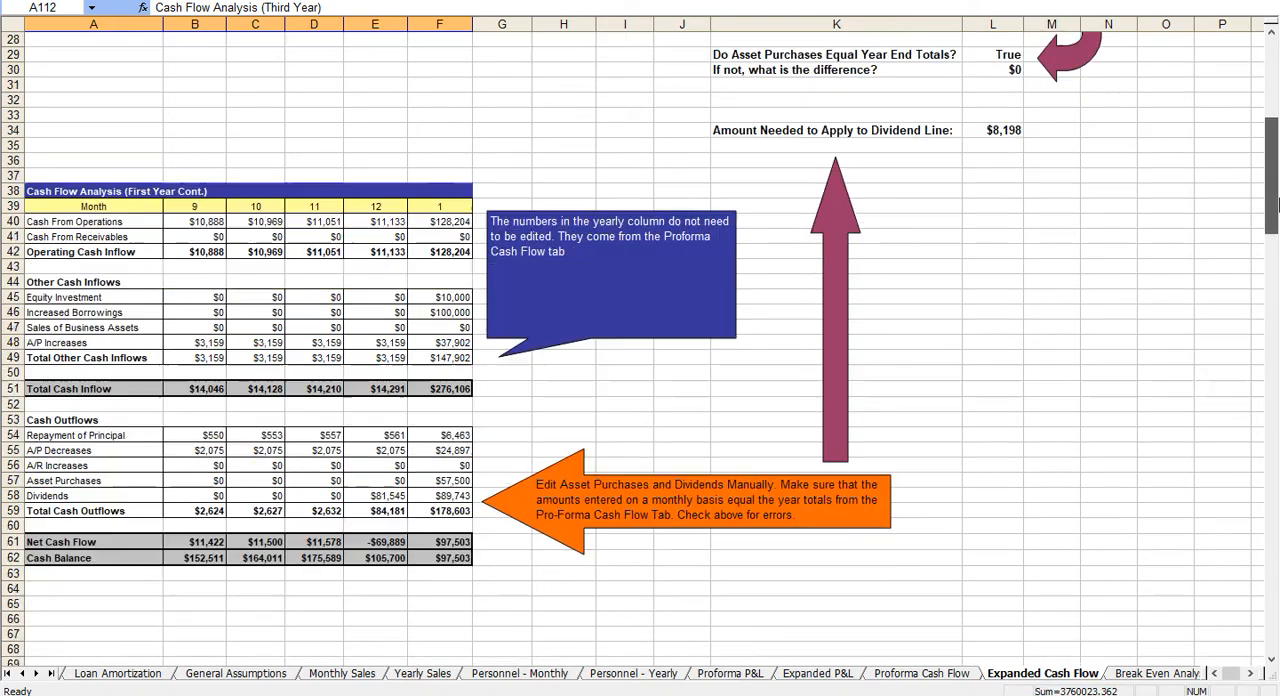
scroll("down", 3)
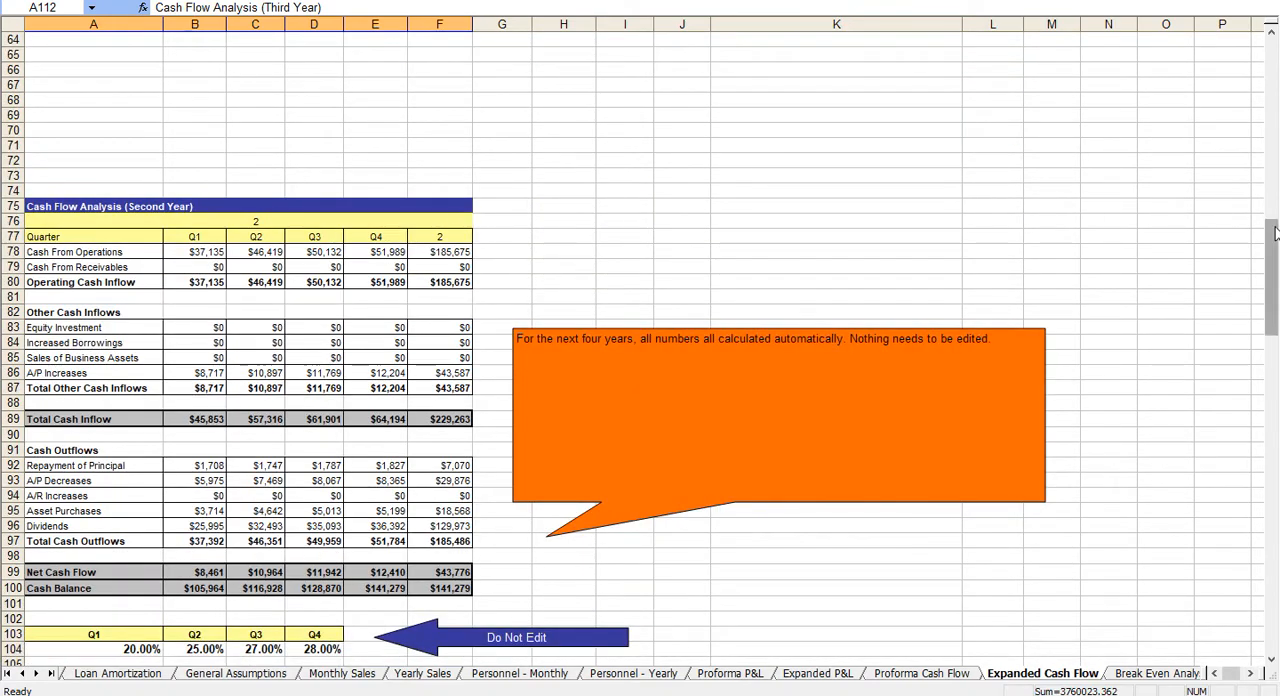
scroll("down", 3)
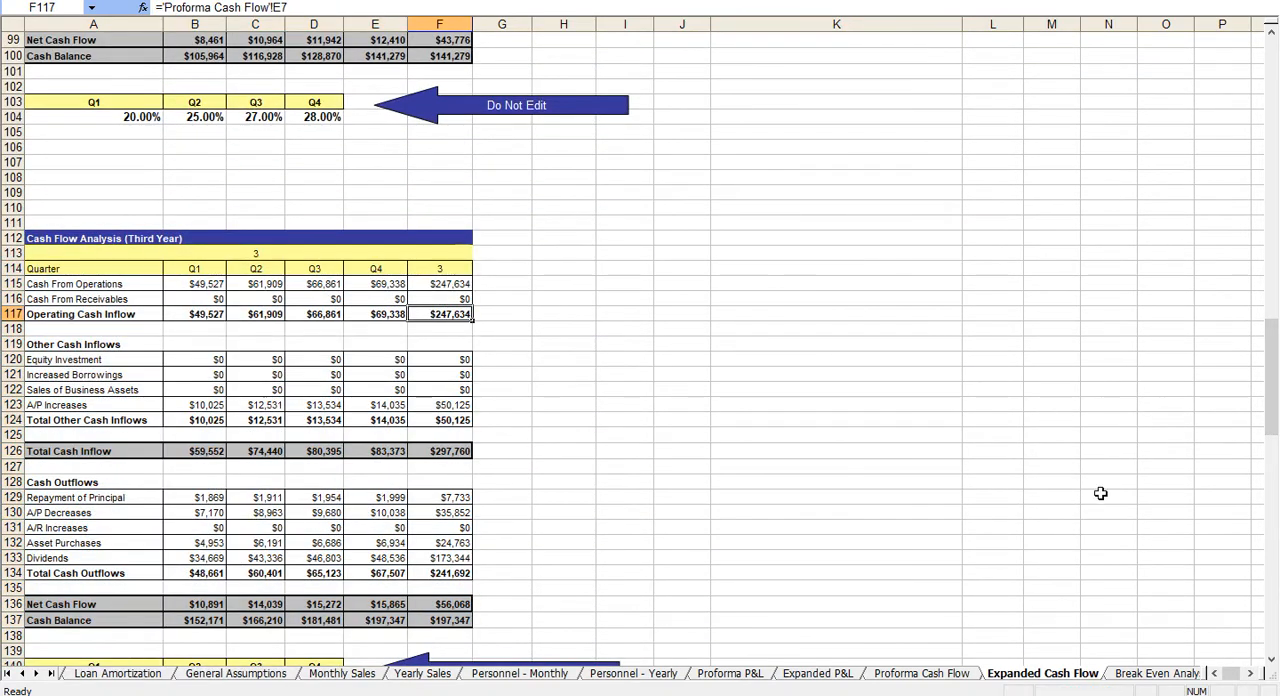
left_click(1050, 673)
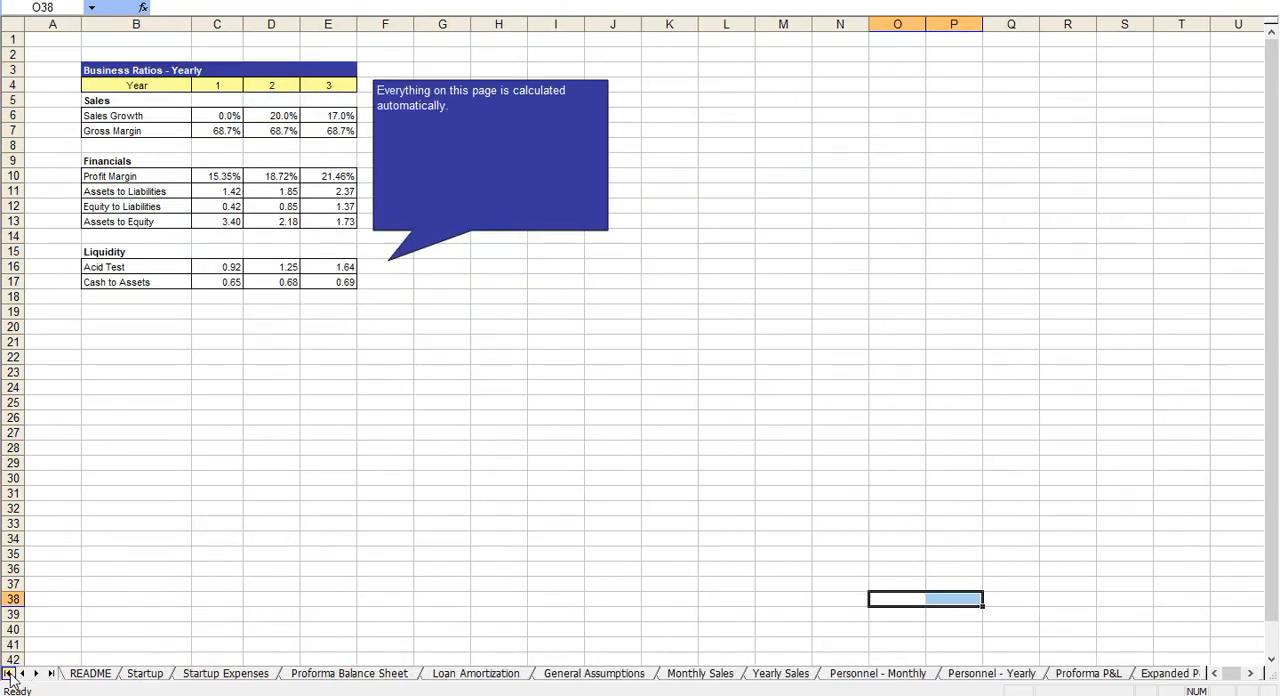
View Proforma Balance Sheet and Personnel - Monthly, then switch to the Word business plan.
left_click(349, 673)
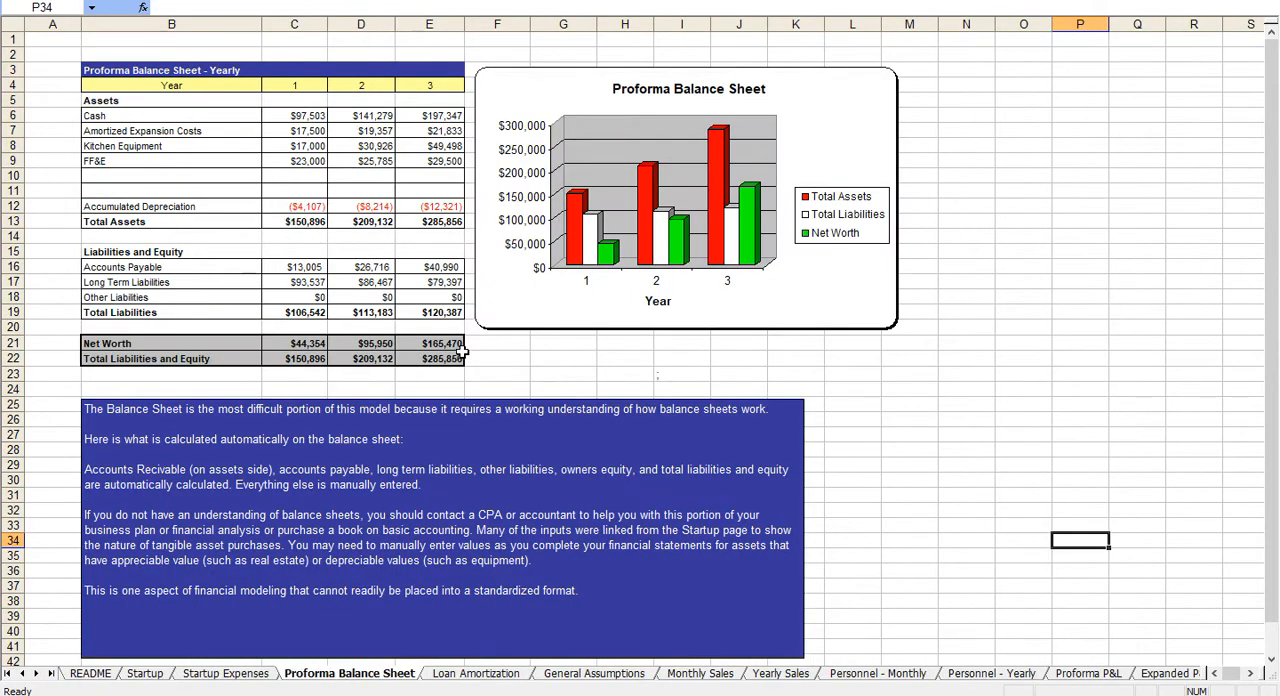
left_click(877, 673)
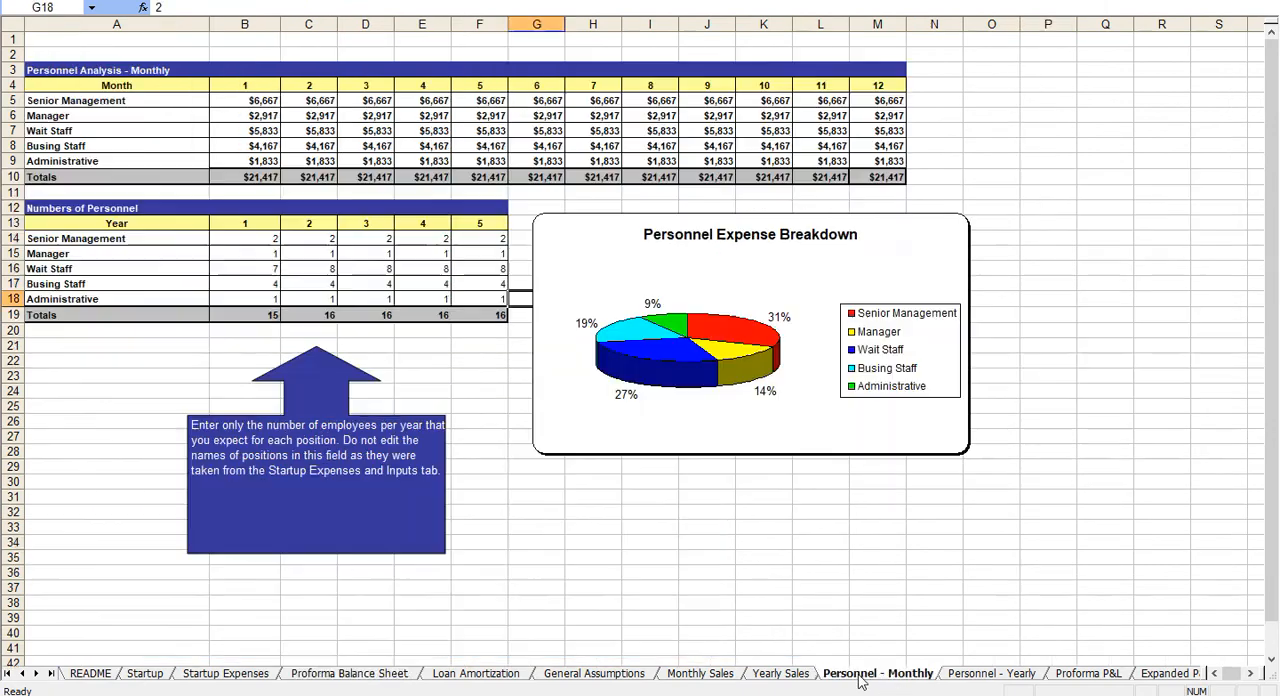
mouse_move(508, 355)
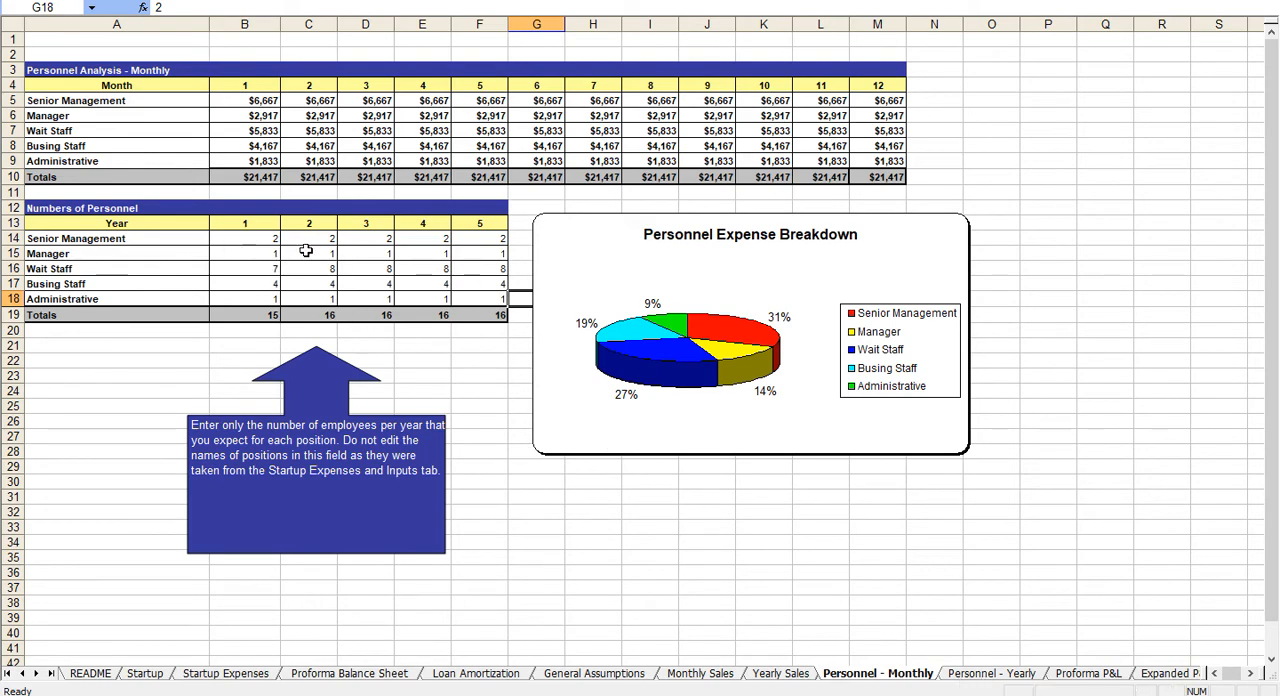
left_click(145, 673)
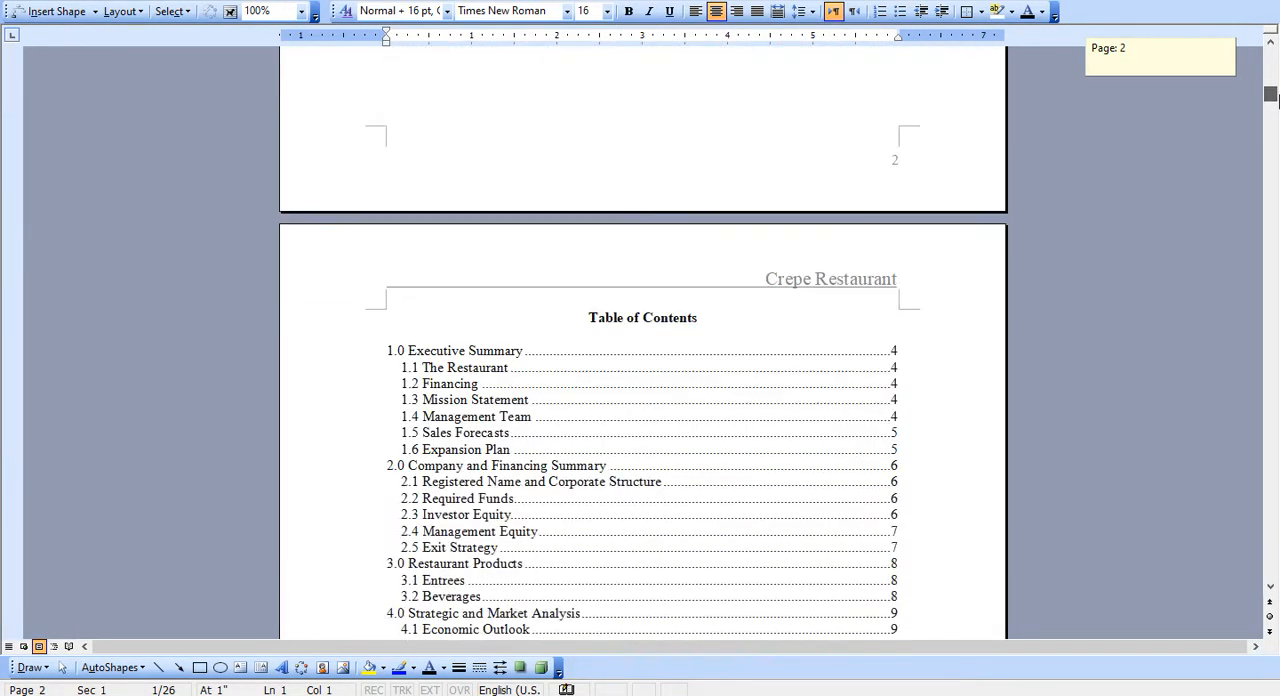
Update the table of contents field, then scroll down to 1.0 Executive Summary.
scroll("down", 3)
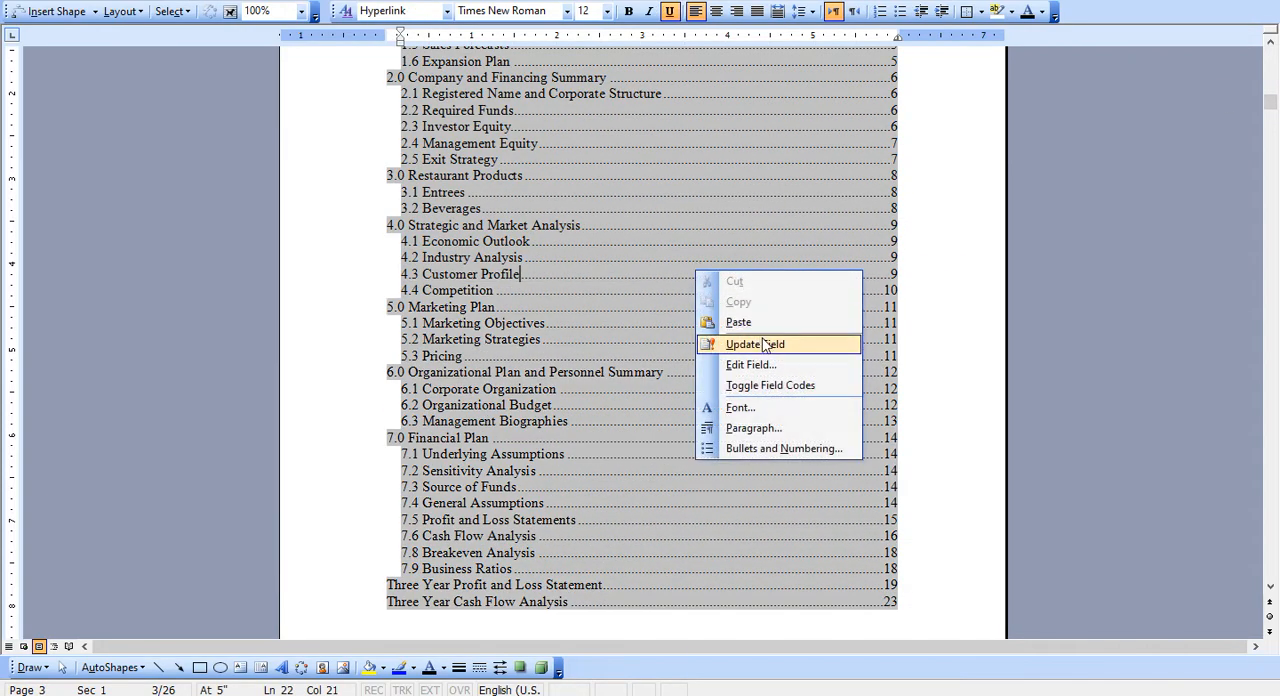
left_click(755, 343)
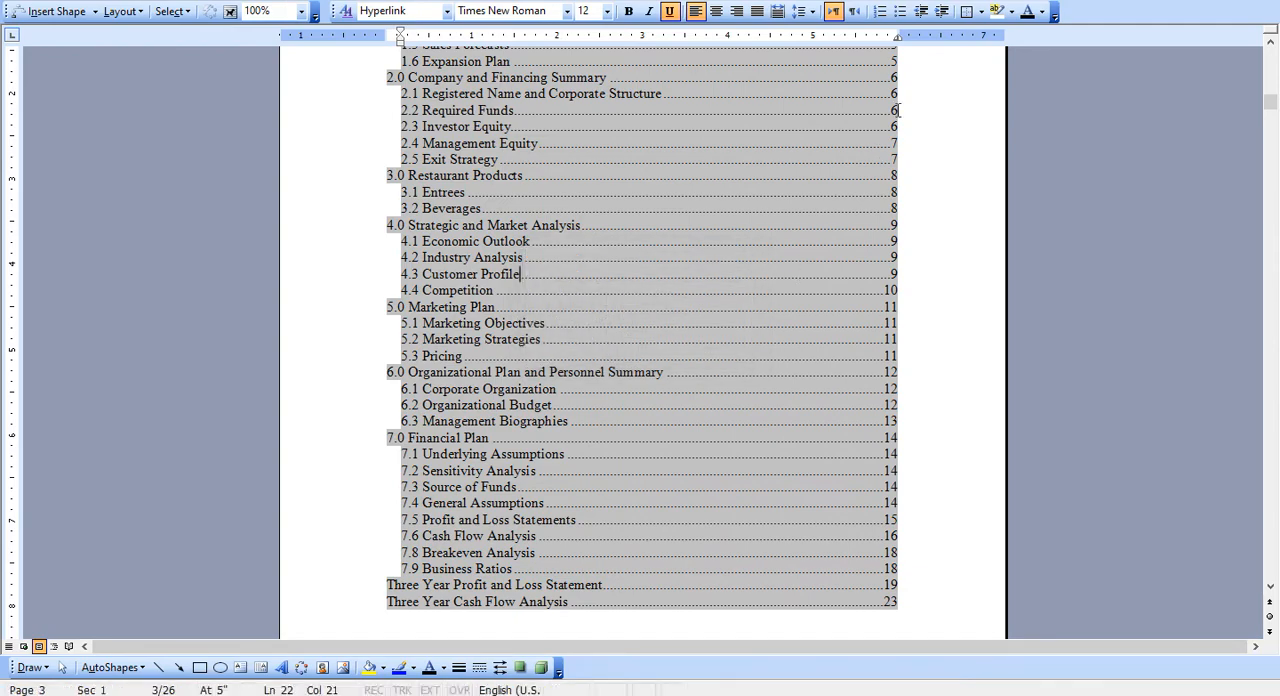
scroll("down", 3)
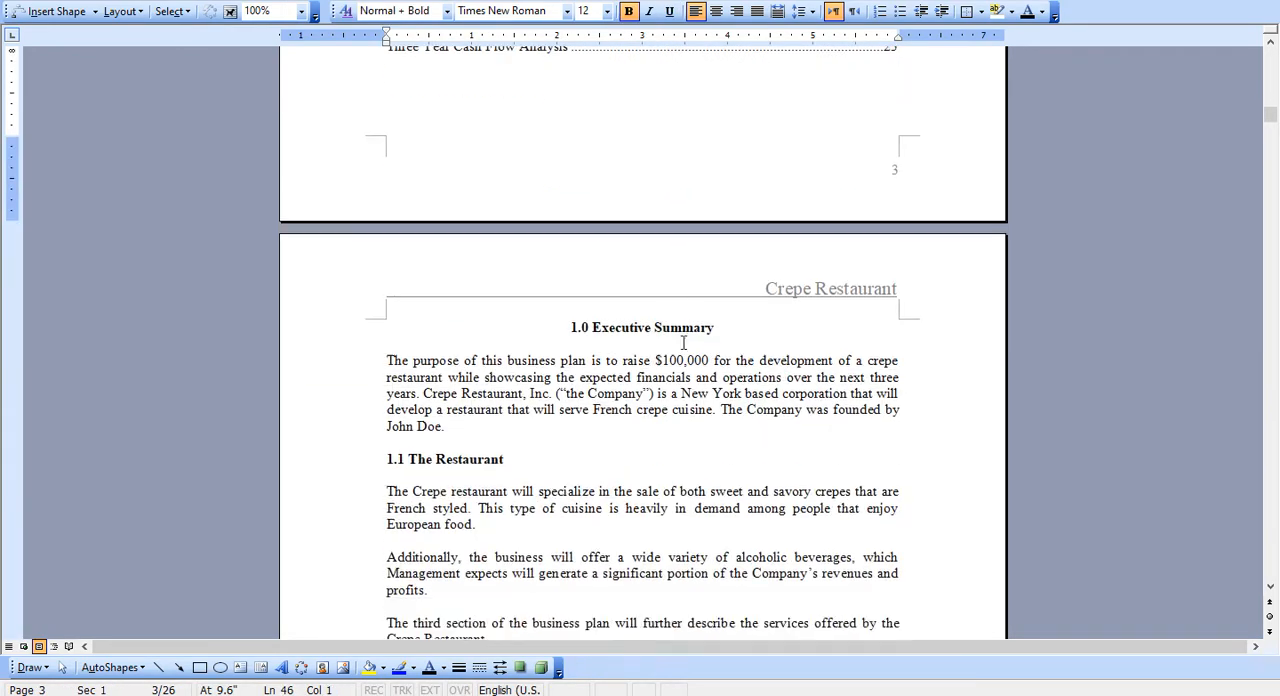
Scroll through pages 3–7 from Executive Summary to section 4.0 Strategic and Market Analysis.
scroll("down", 3)
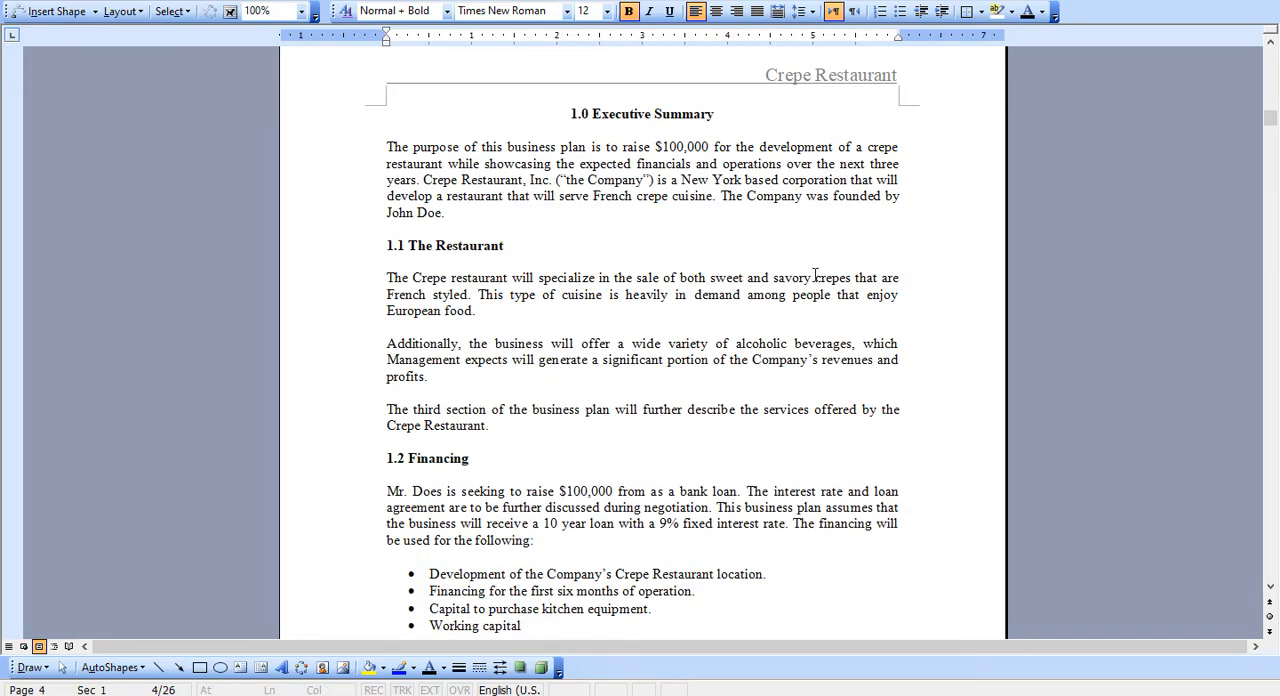
scroll("down", 3)
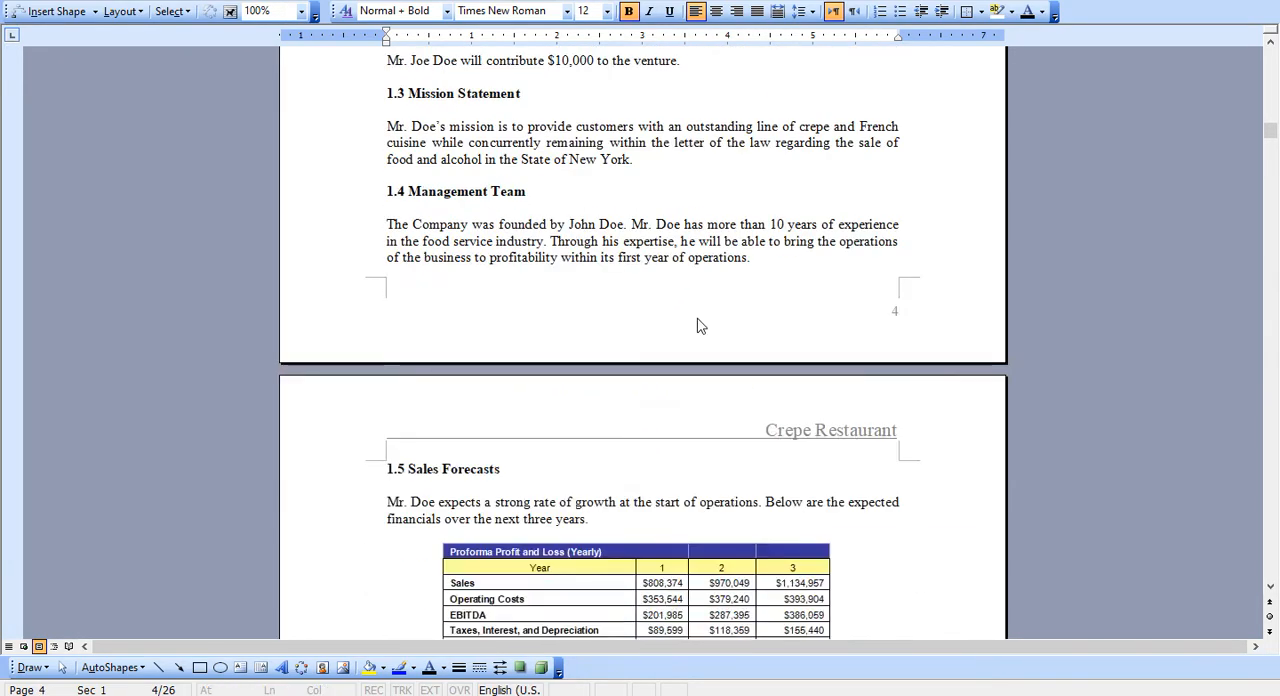
scroll("down", 3)
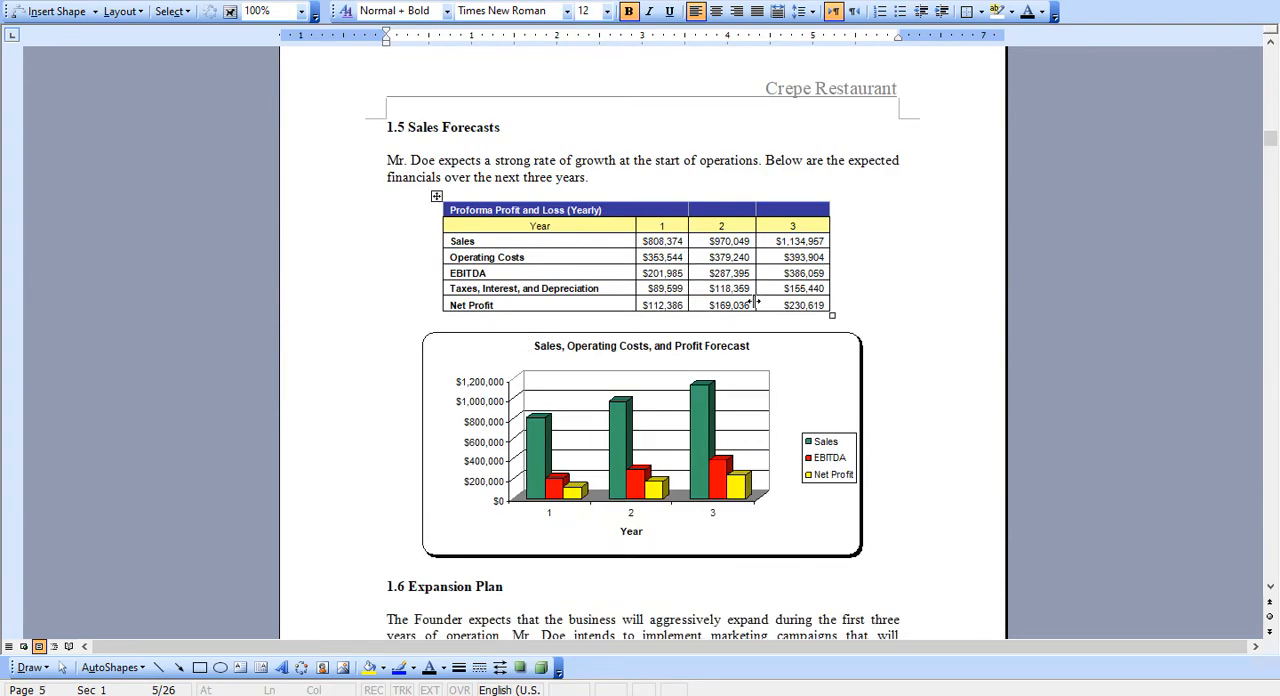
scroll("down", 3)
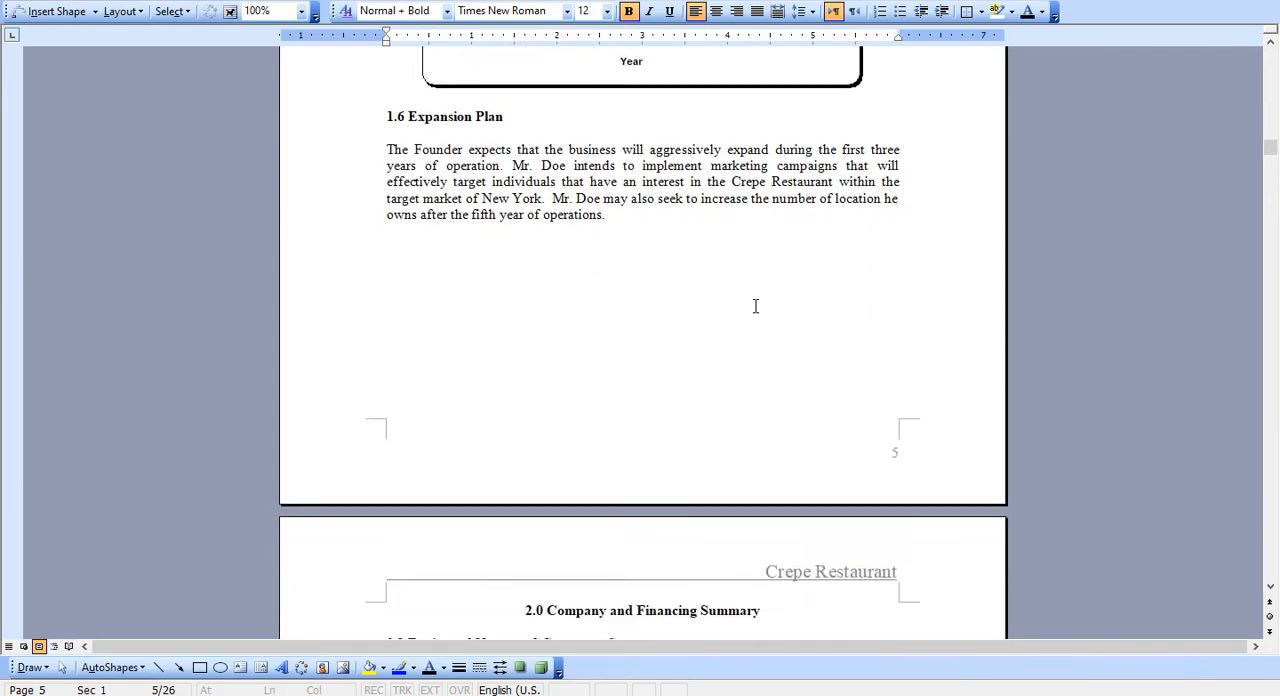
scroll("down", 3)
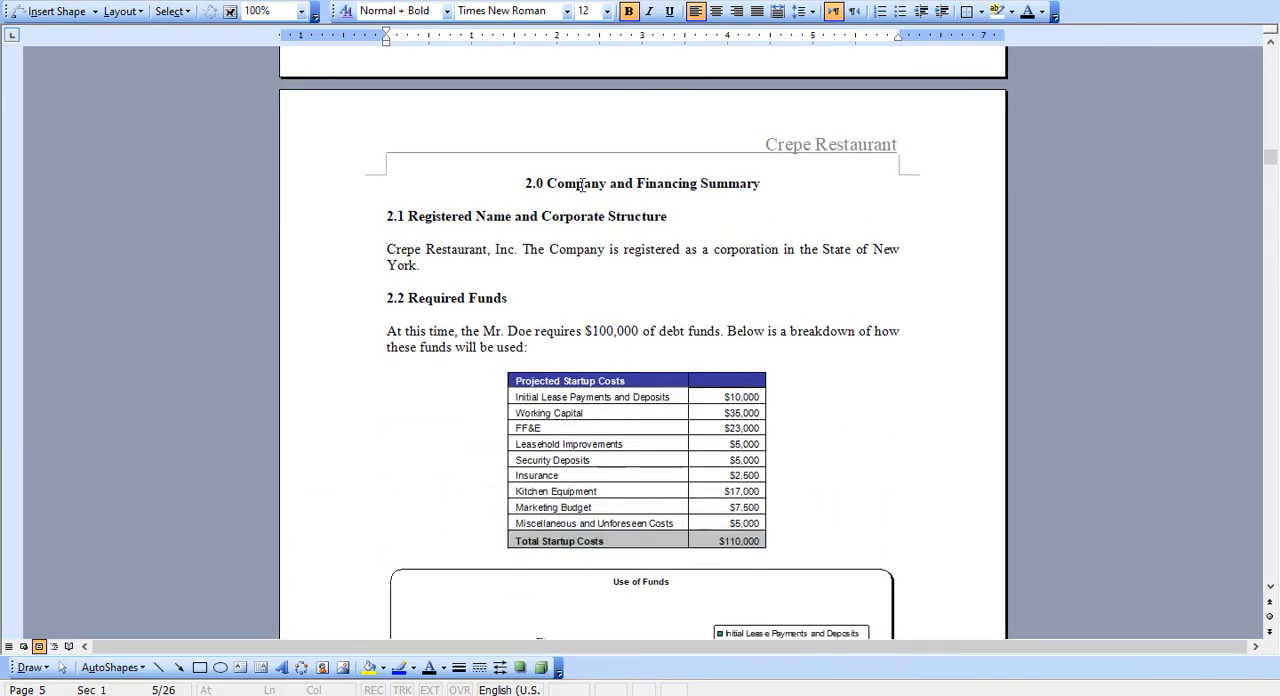
scroll("down", 3)
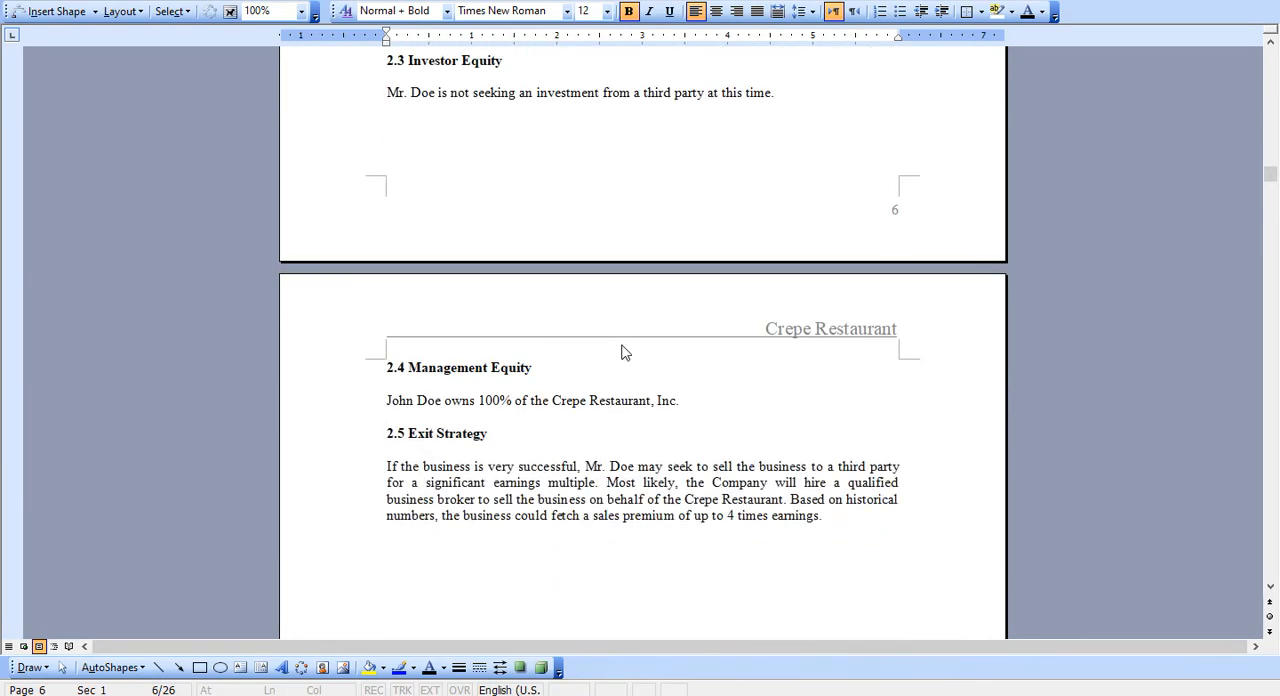
scroll("down", 3)
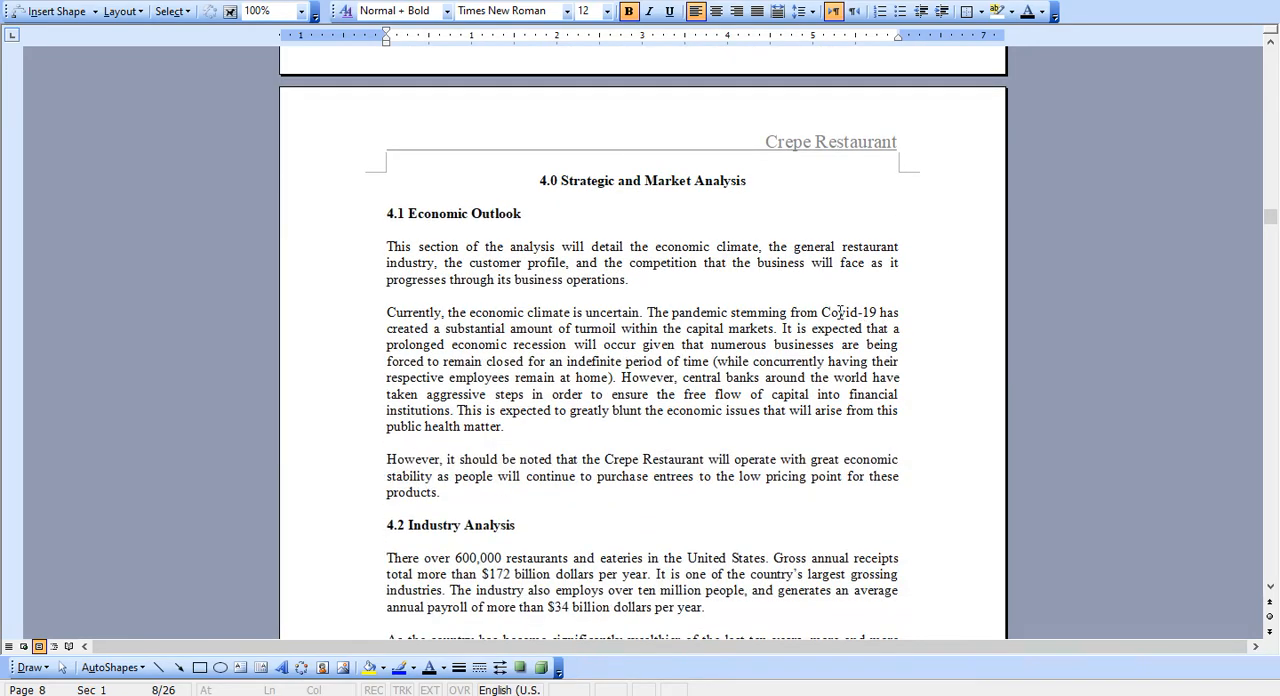
Select 'Covid-19' in Economic Outlook, then scroll down to section 7.4 General Assumptions.
double_click(849, 312)
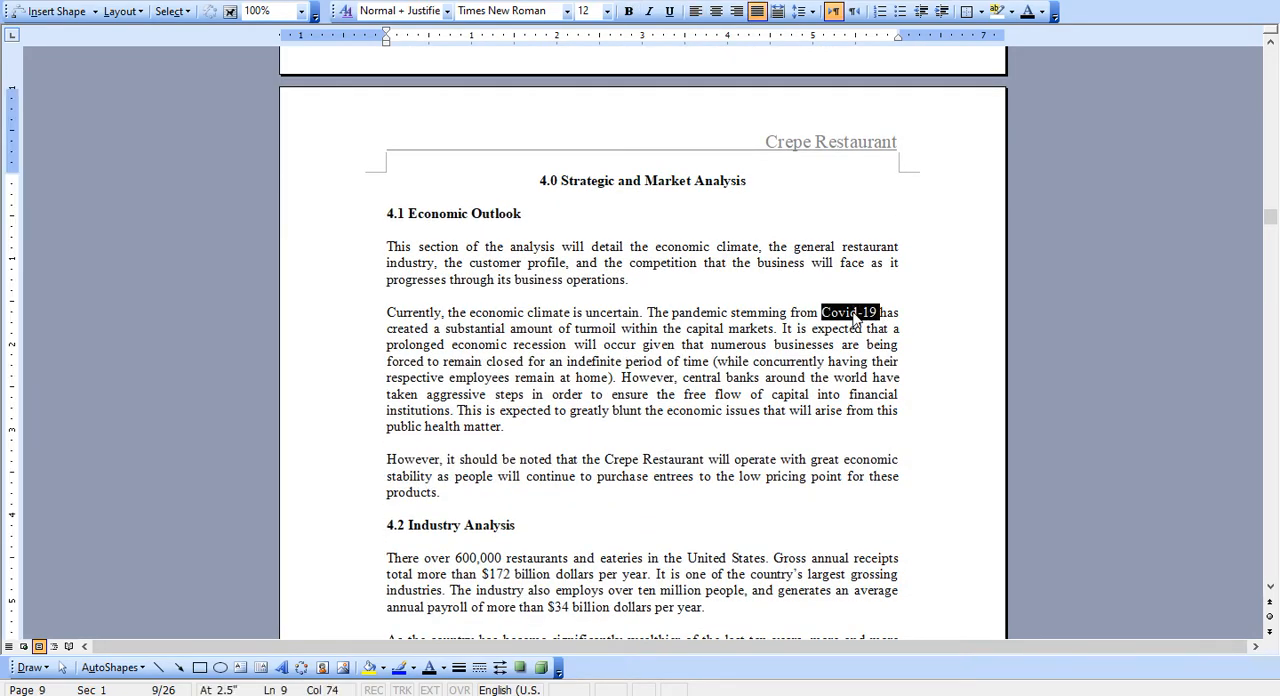
scroll("down", 3)
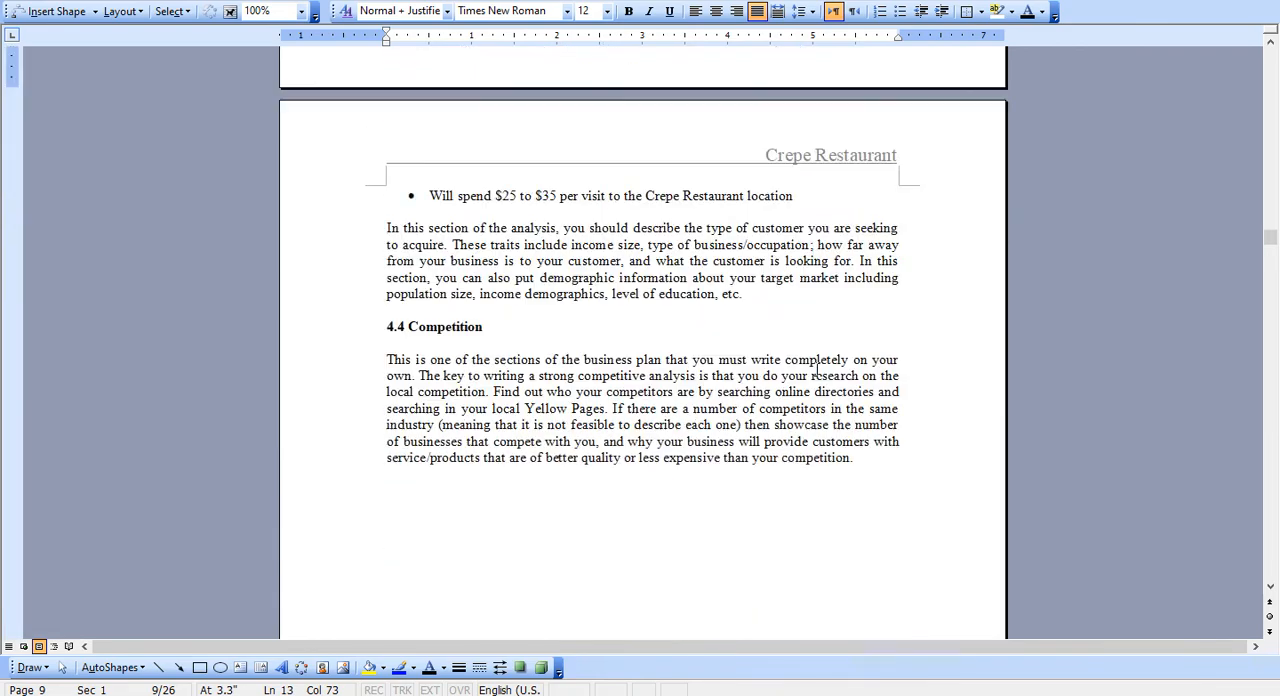
scroll("down", 3)
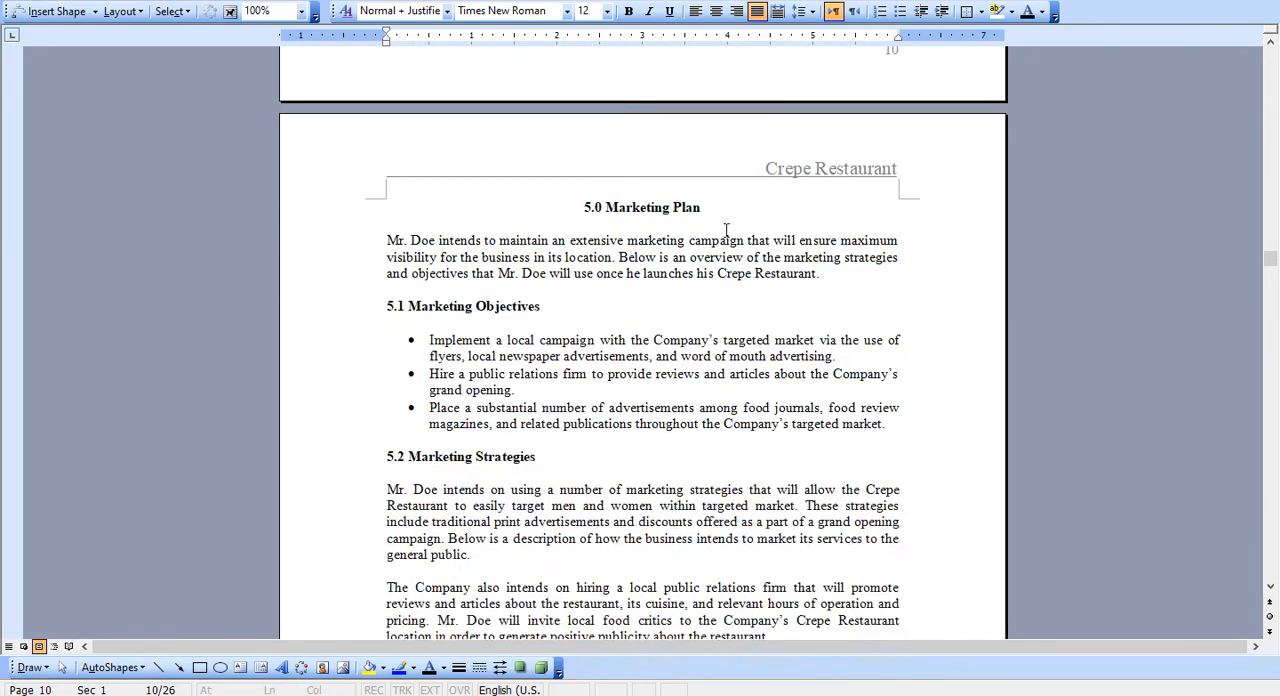
scroll("down", 3)
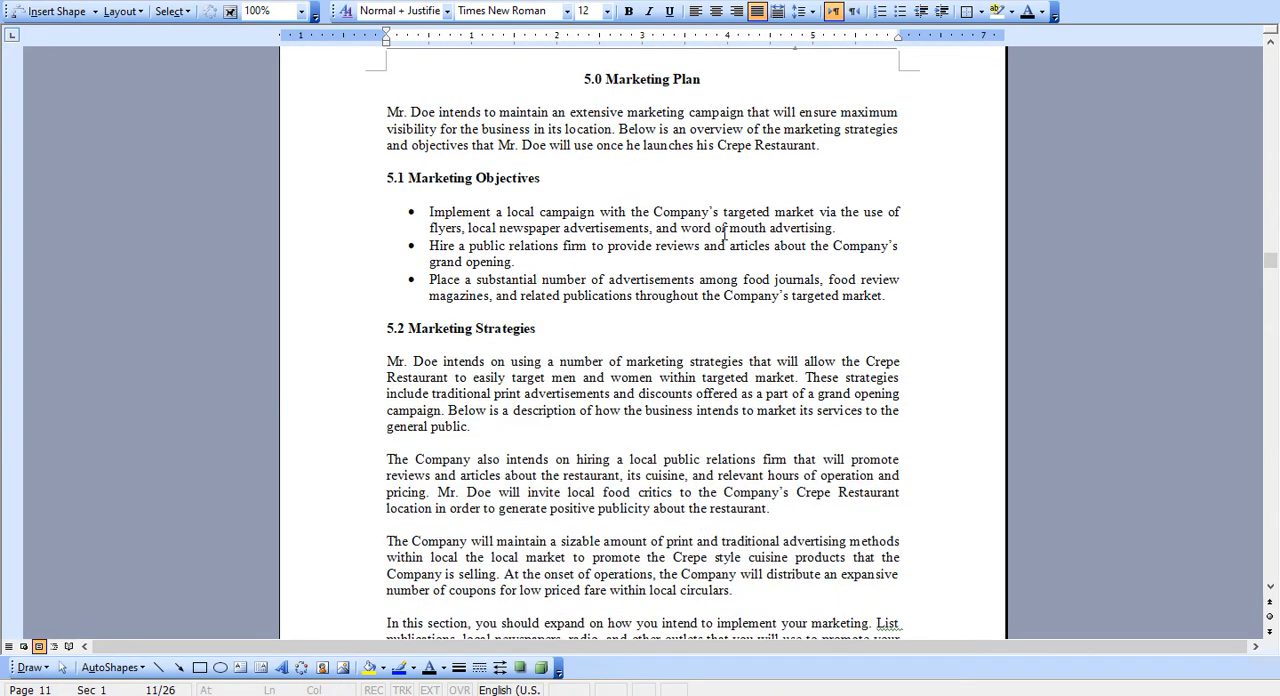
scroll("down", 3)
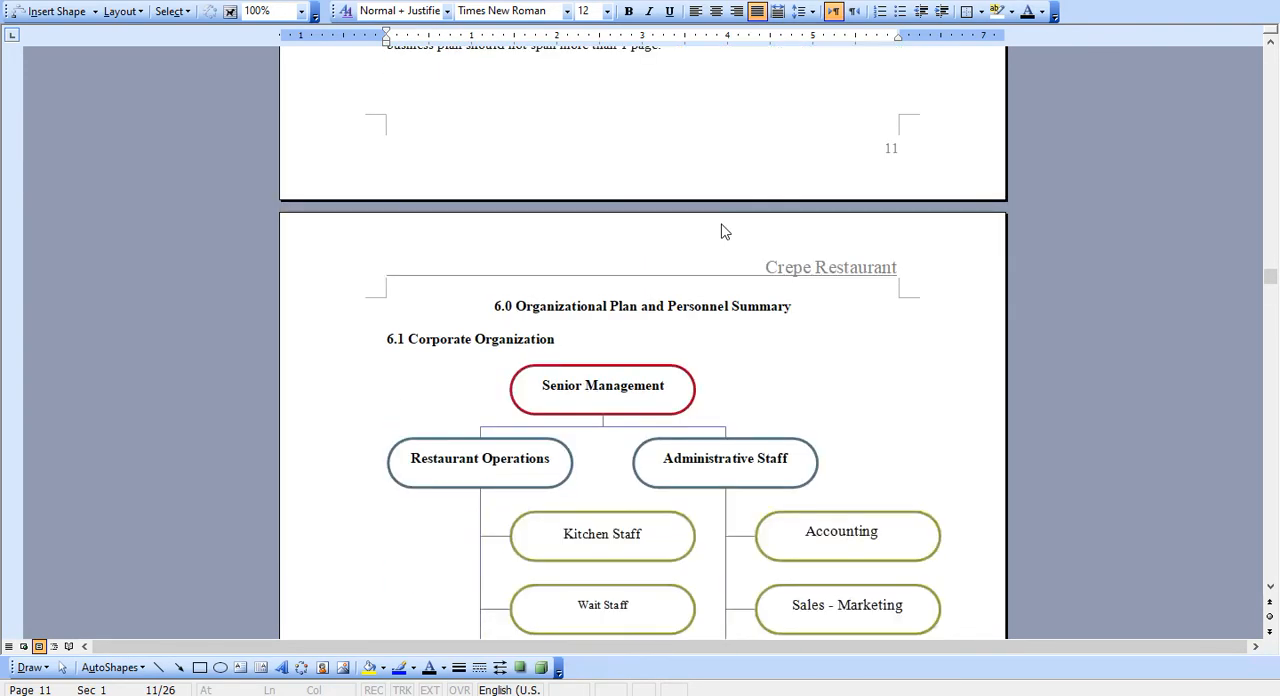
scroll("down", 3)
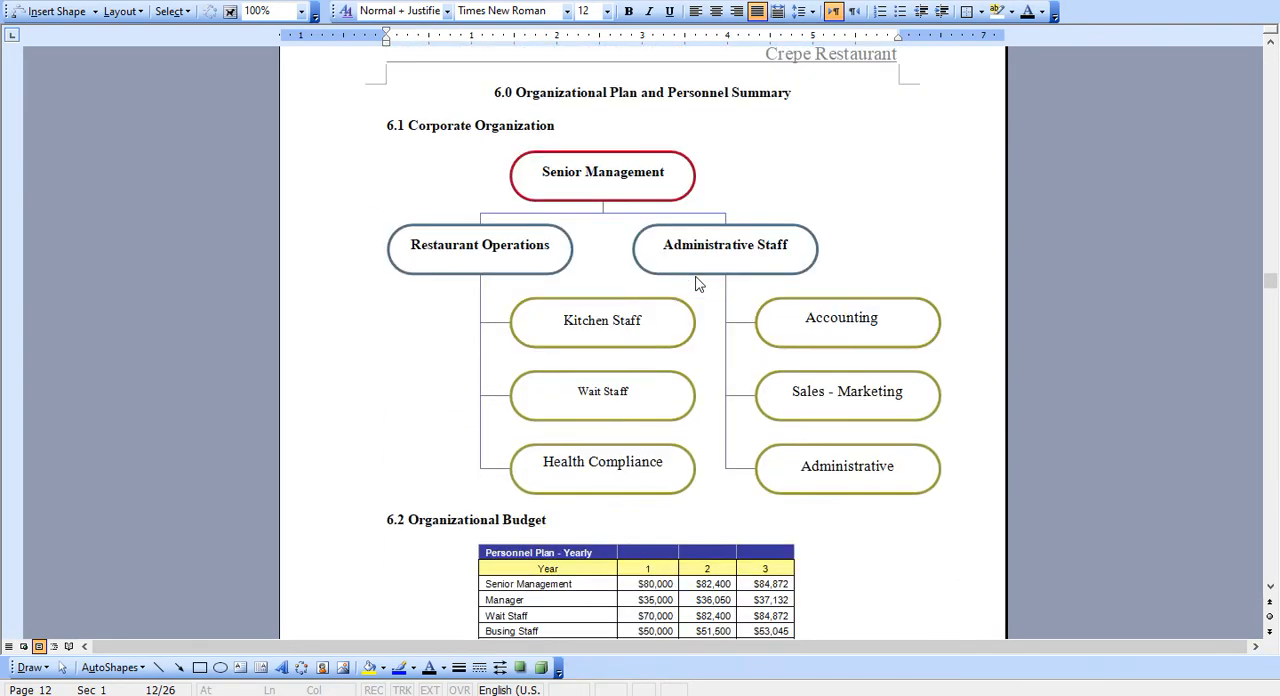
scroll("down", 3)
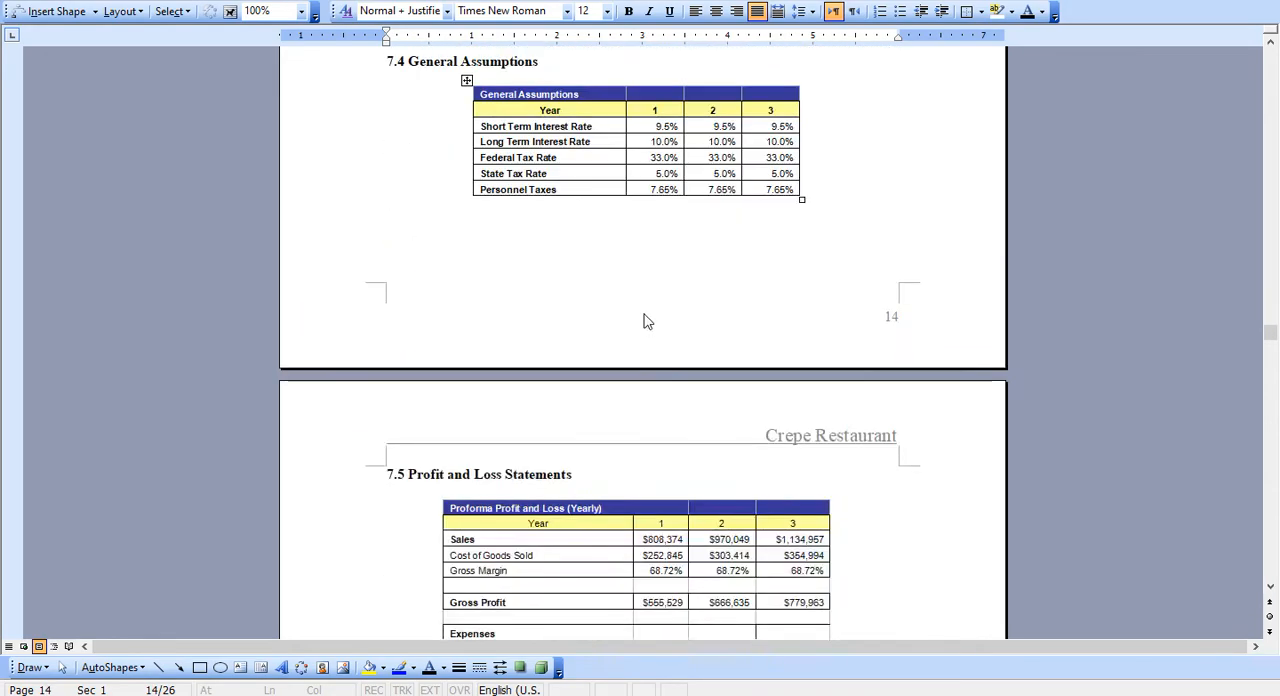
Scroll from section 7.4 through the financial tables to the Three Year Profit and Loss Statement.
scroll("down", 3)
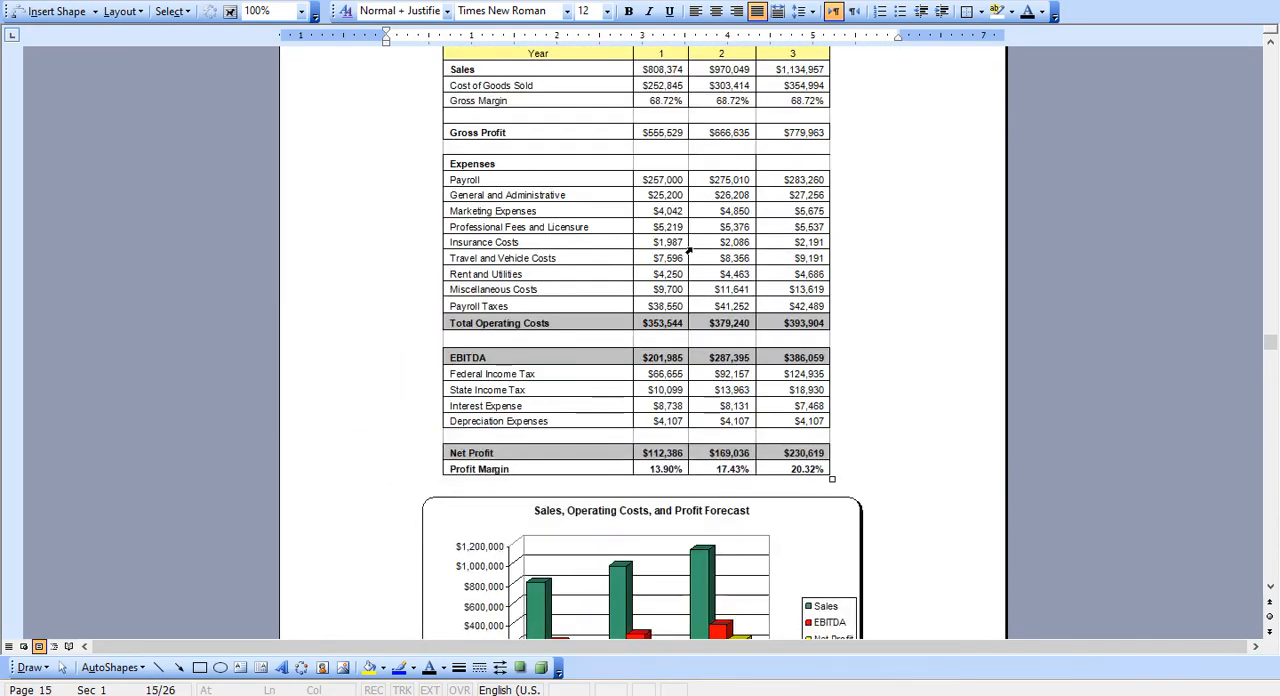
scroll("down", 3)
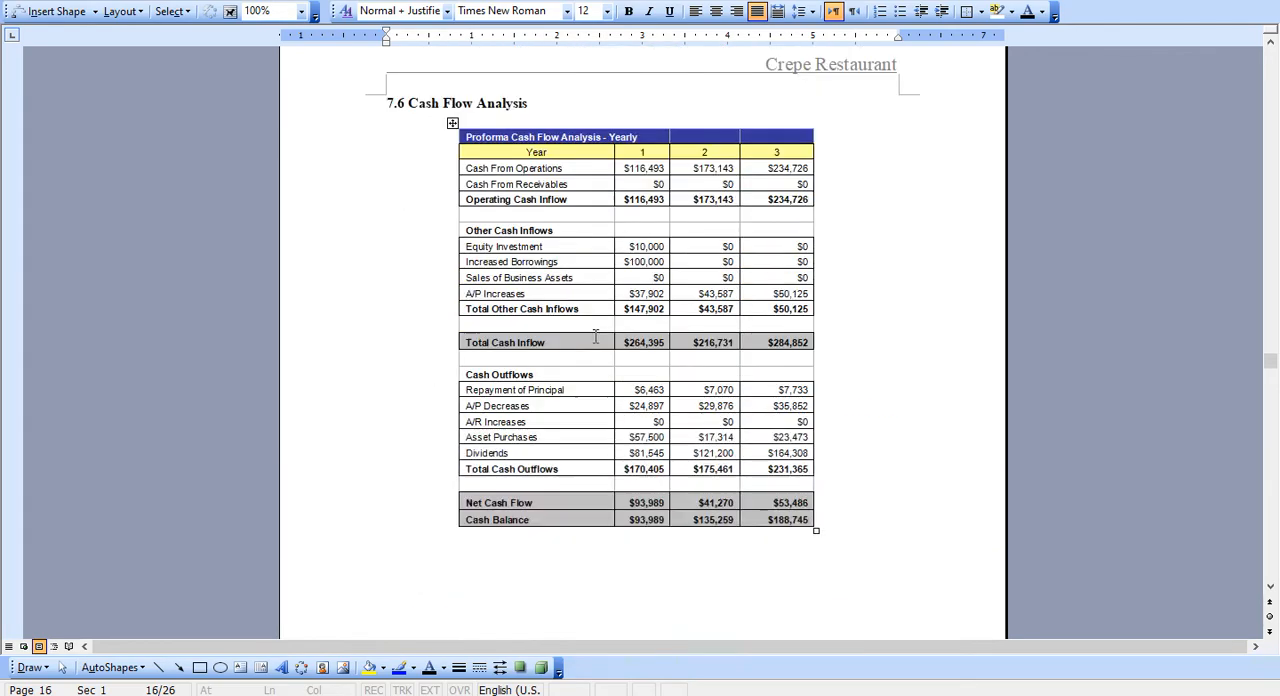
scroll("down", 3)
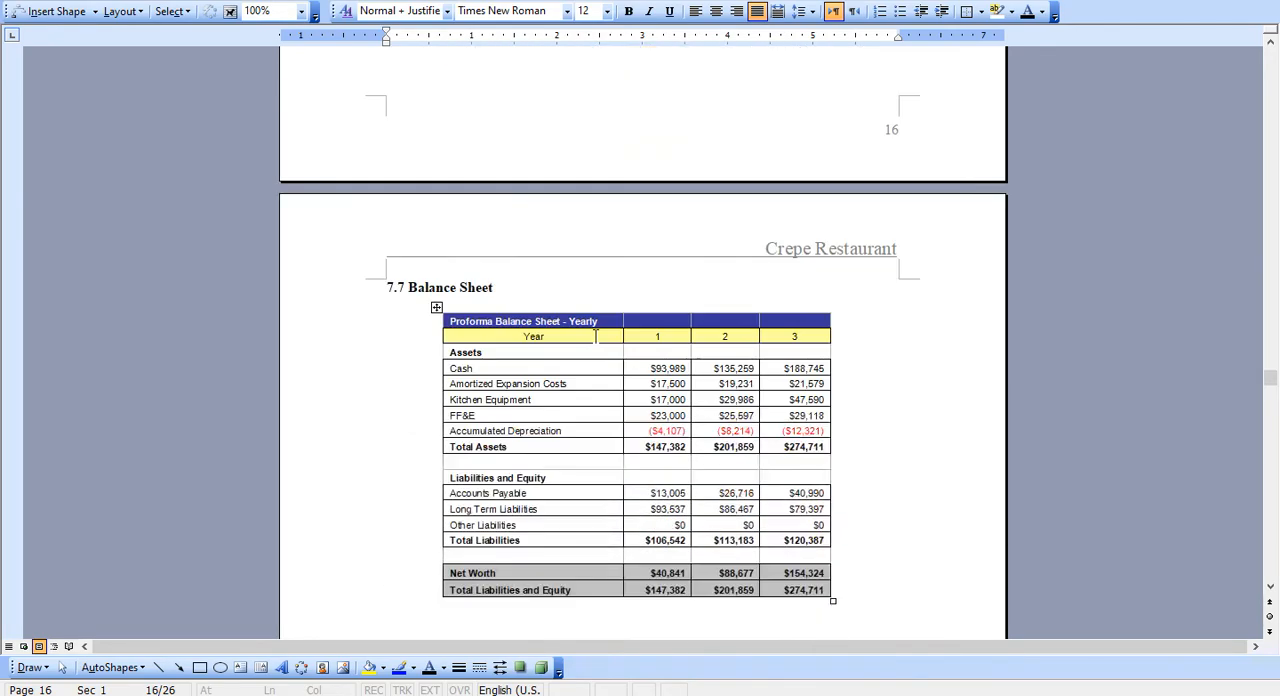
scroll("down", 3)
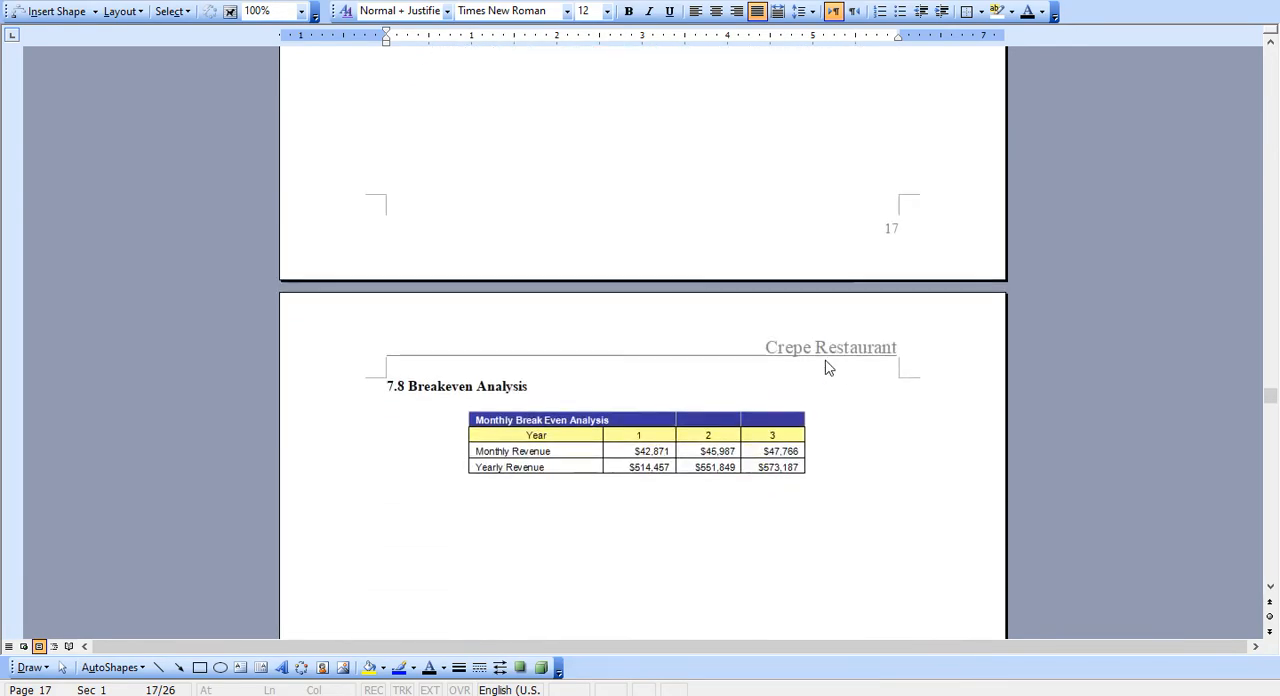
scroll("down", 3)
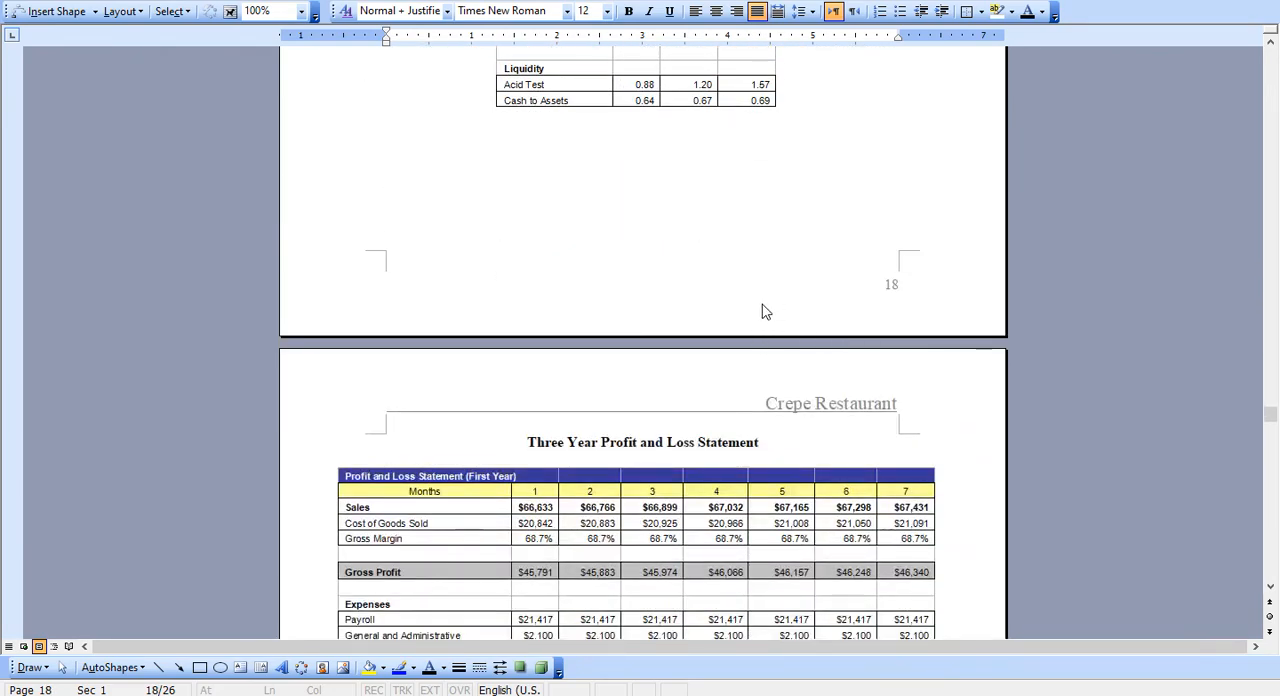
scroll("down", 3)
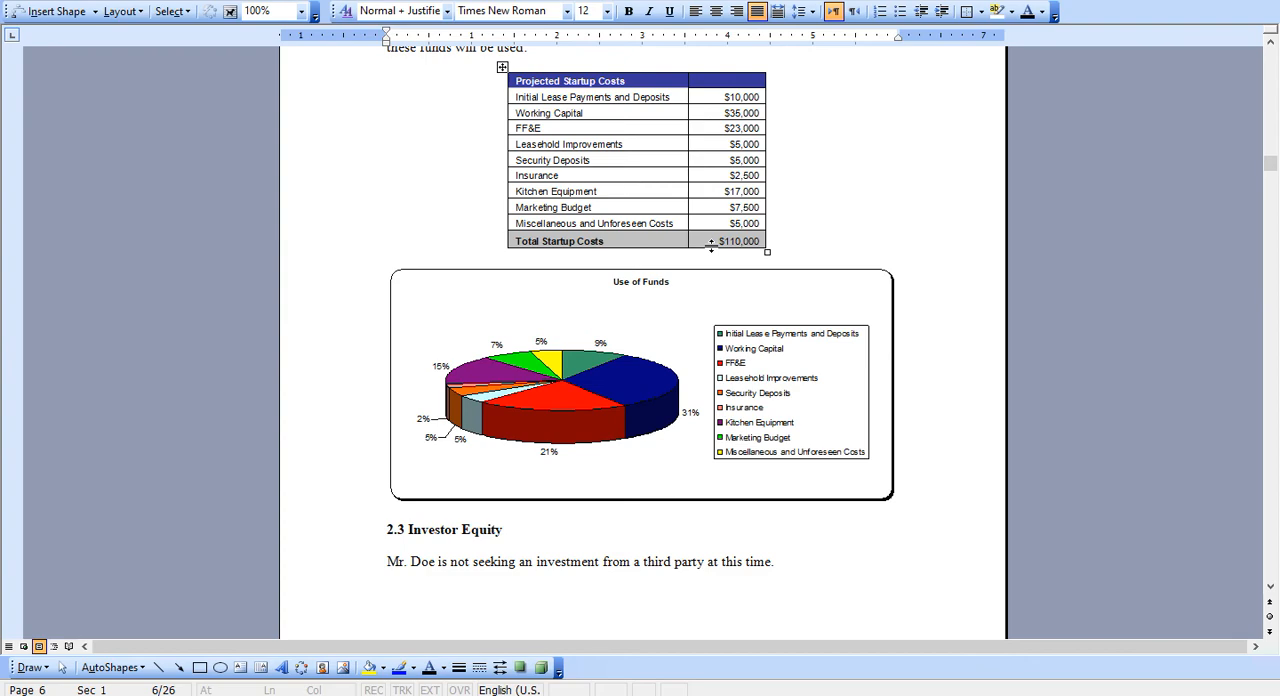
Click beside the Projected Startup Costs table on page 6 to deselect it.
left_click(548, 113)
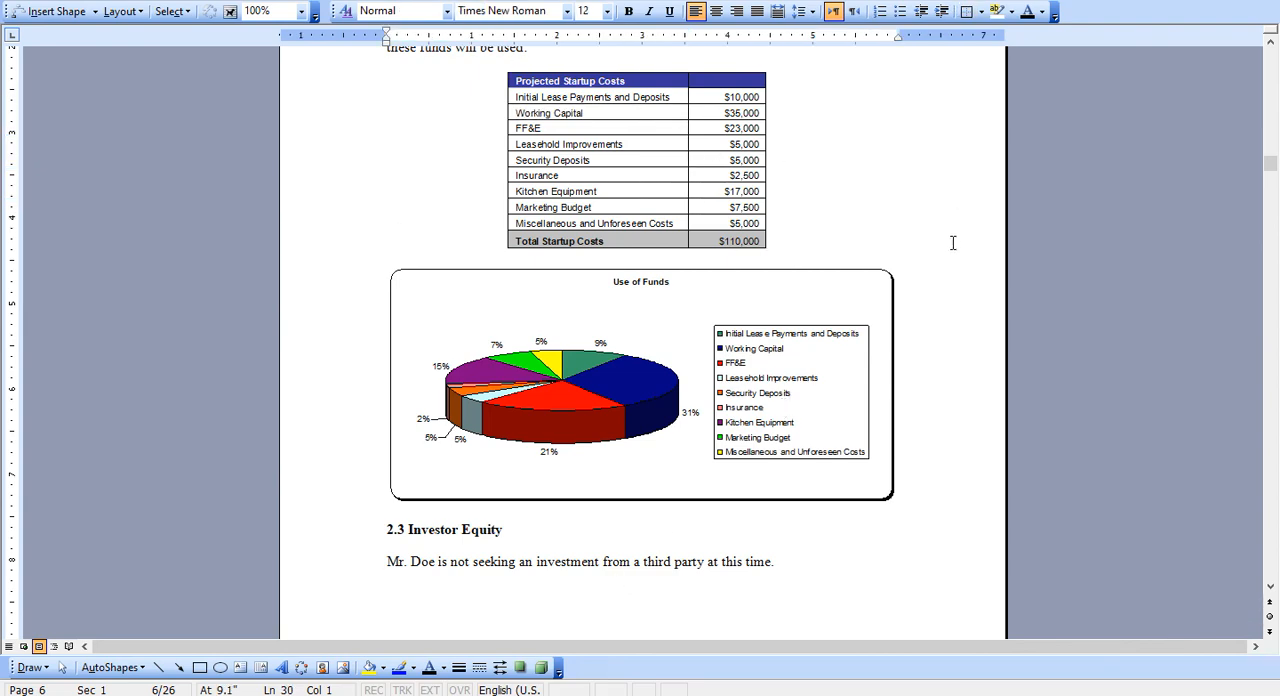
mouse_move(1143, 670)
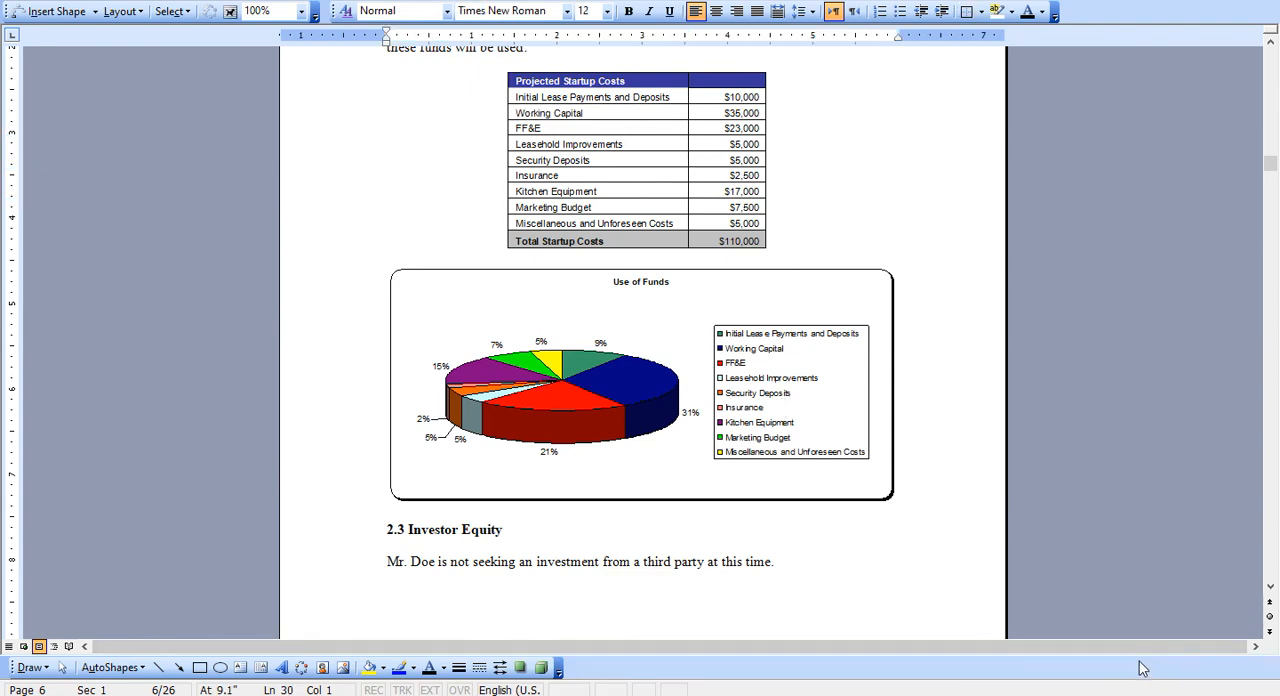